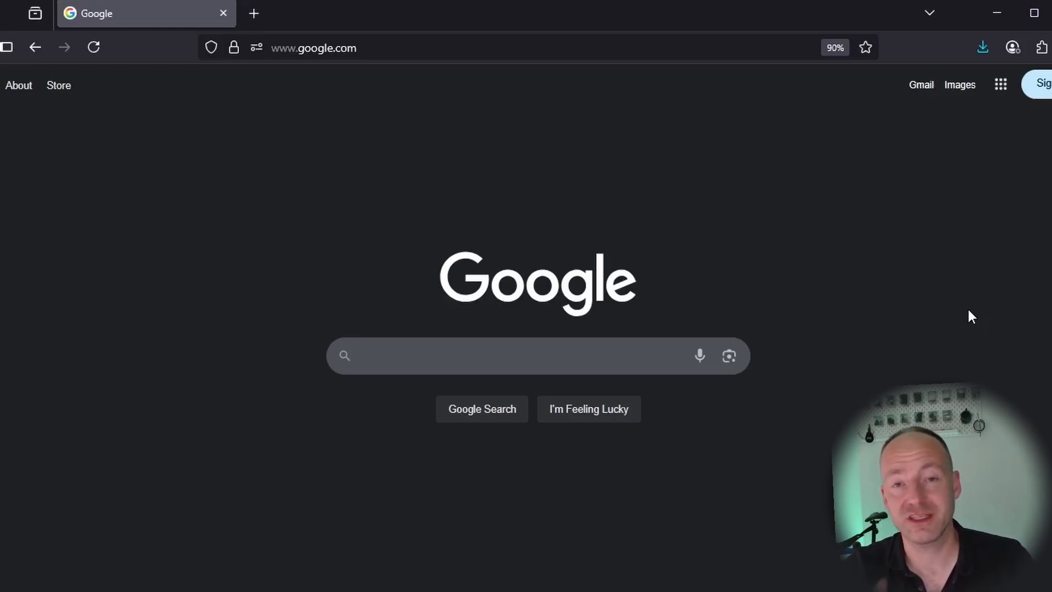
{"action": "mouse_move", "coordinate": [444, 434]}
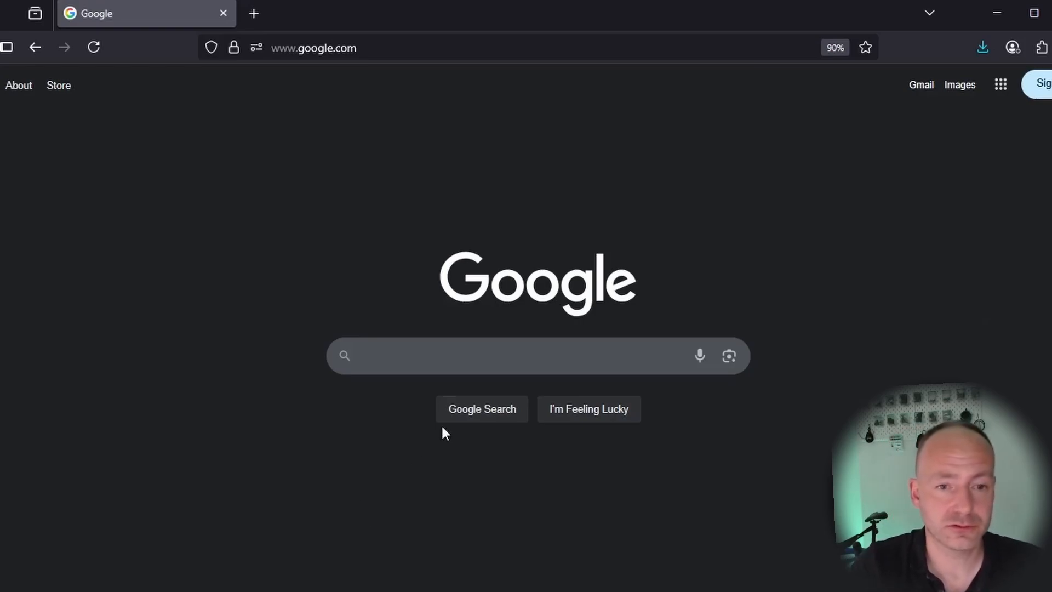
Step: Search for 'pulse view' and open the sigrok PulseView Downloads page
{"action": "type", "text": "pulse view"}
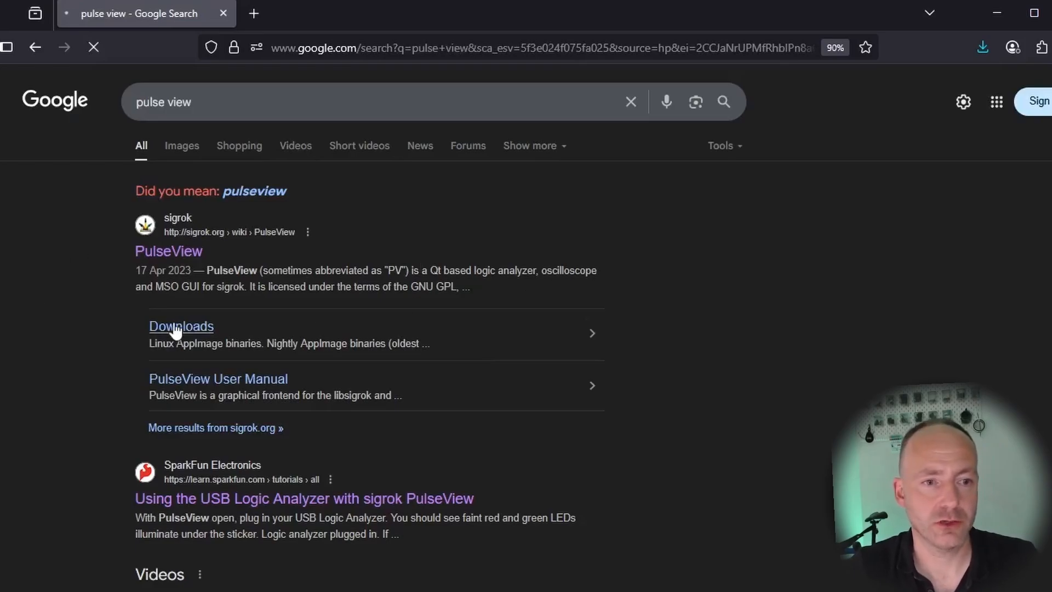
{"action": "left_click", "coordinate": [180, 326]}
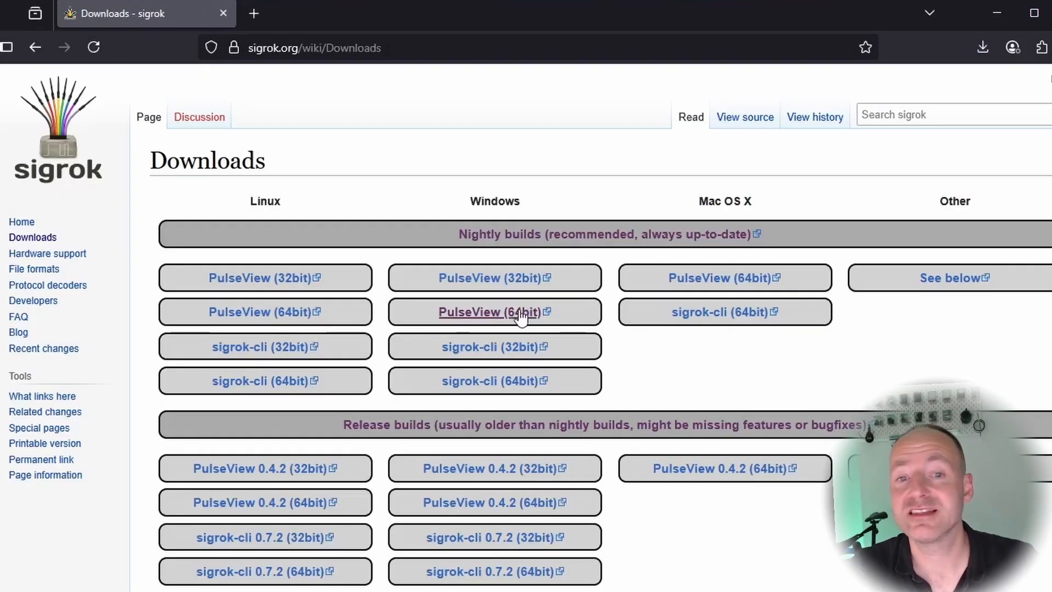
{"action": "mouse_move", "coordinate": [587, 273]}
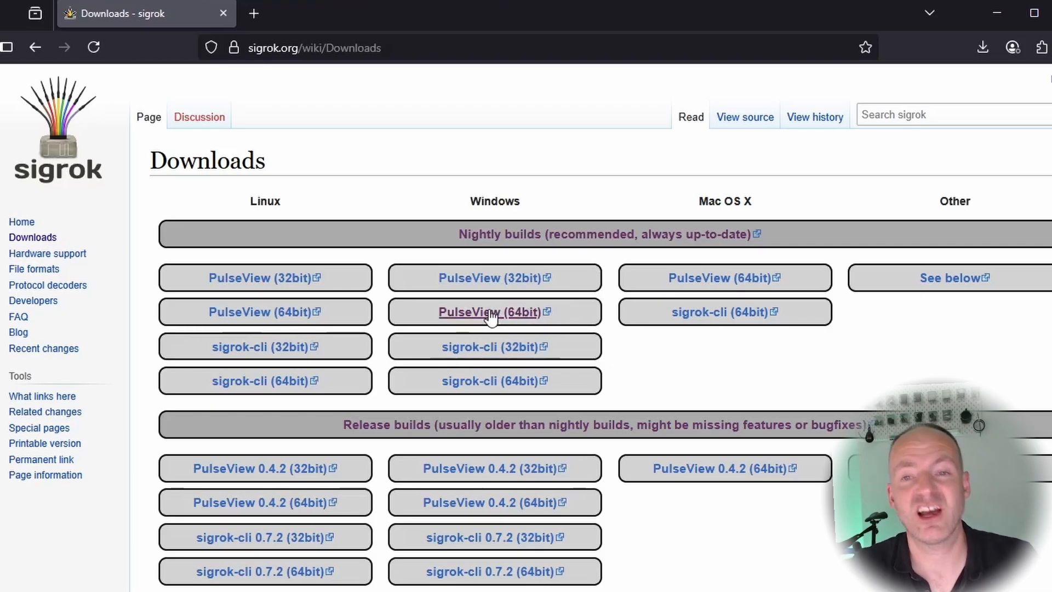
Step: Download the 64-bit Windows nightly PulseView and install it to C:\Program Files\sigrok\PulseView
{"action": "left_click", "coordinate": [490, 311]}
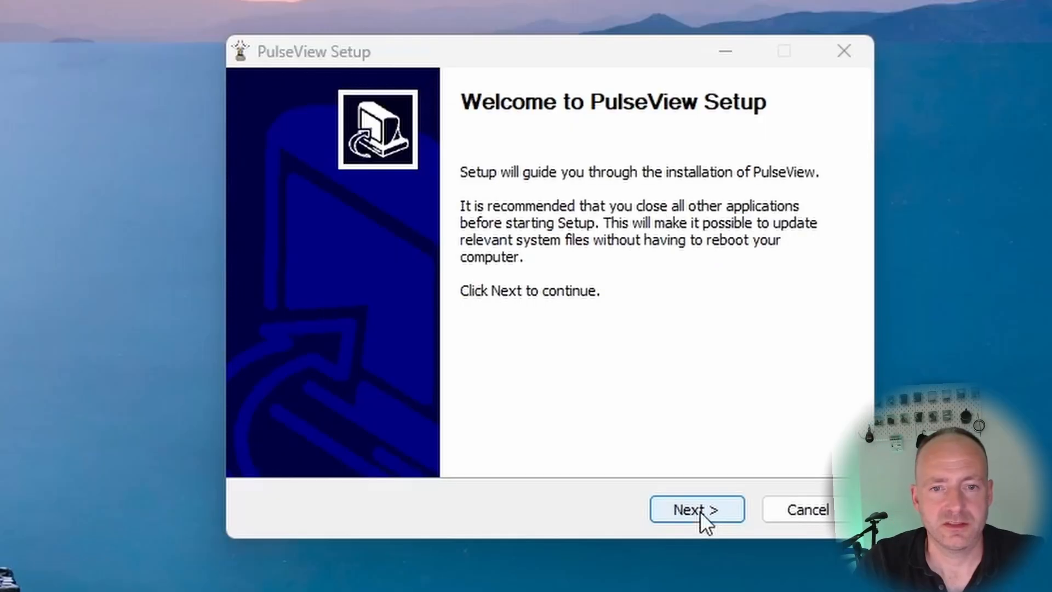
{"action": "left_click", "coordinate": [696, 509]}
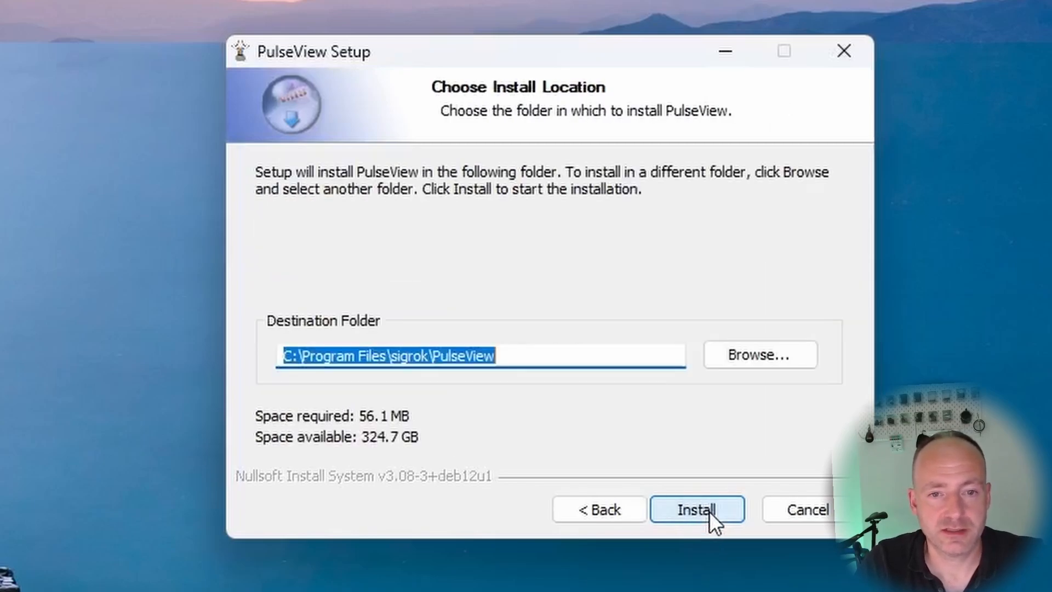
{"action": "left_click", "coordinate": [697, 509]}
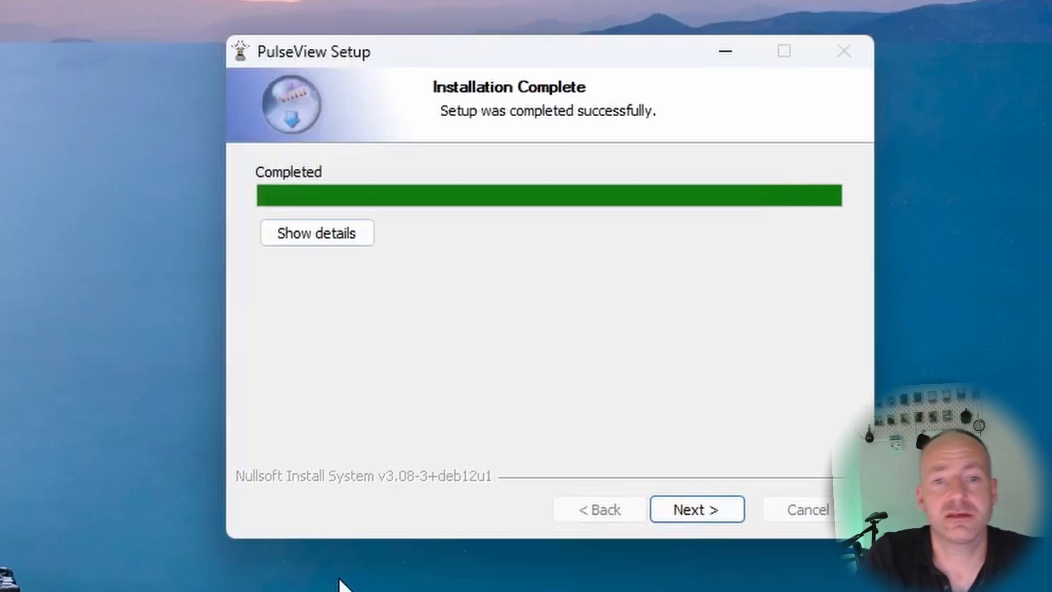
{"action": "left_click", "coordinate": [697, 509]}
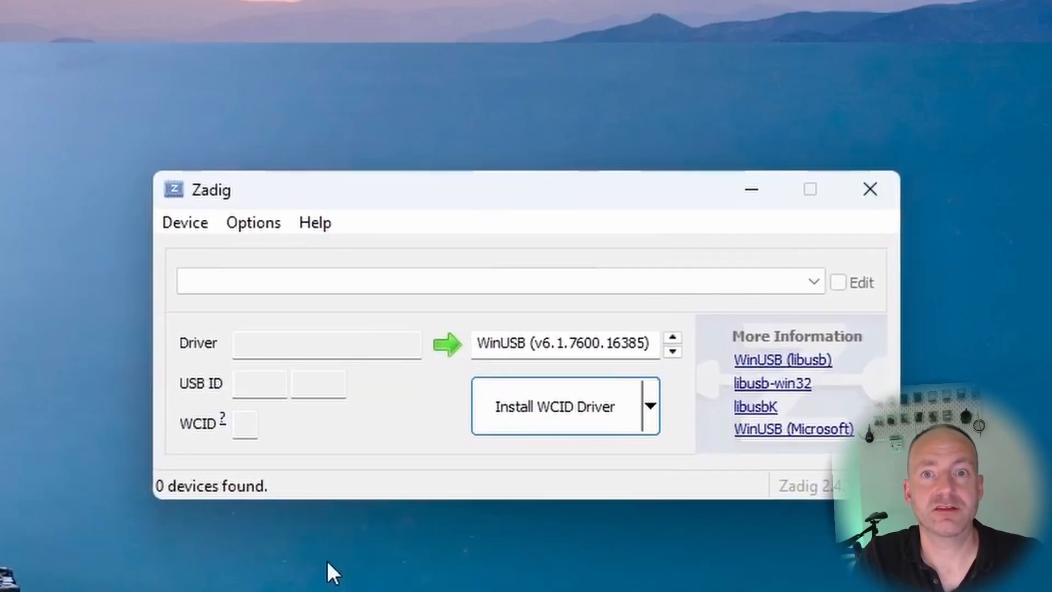
{"action": "mouse_move", "coordinate": [234, 368]}
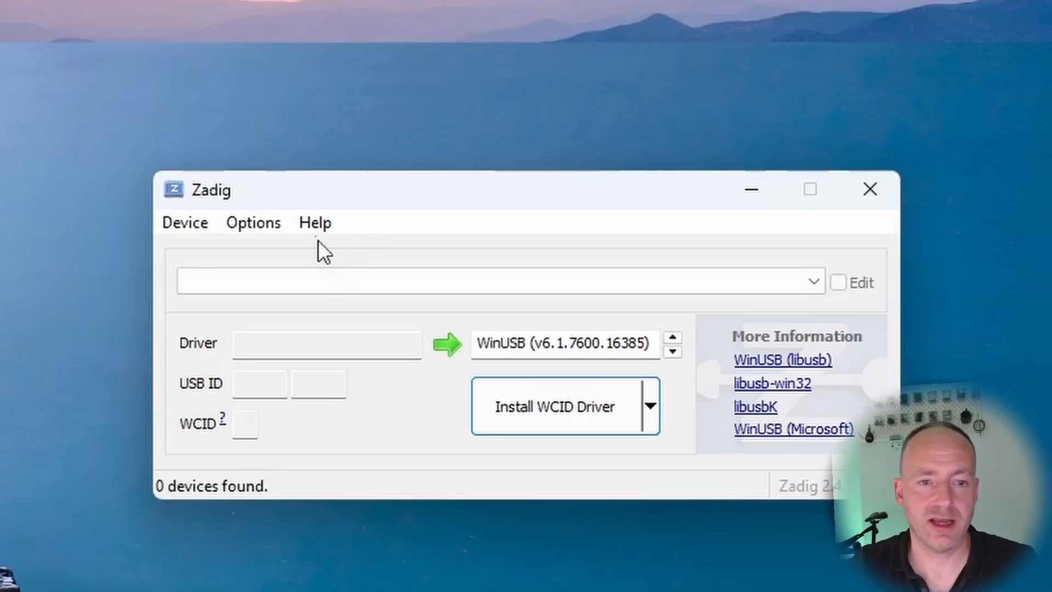
Step: List all USB devices and select Saleae Logic USB Logic Analyzer, confirming its WinUSB driver
{"action": "left_click", "coordinate": [253, 222]}
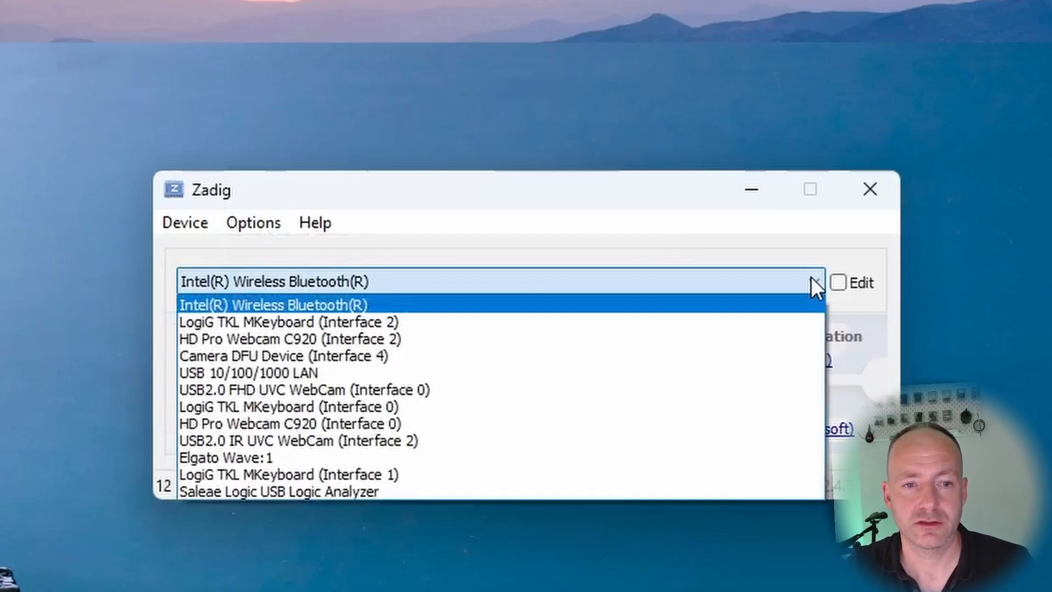
{"action": "mouse_move", "coordinate": [484, 407]}
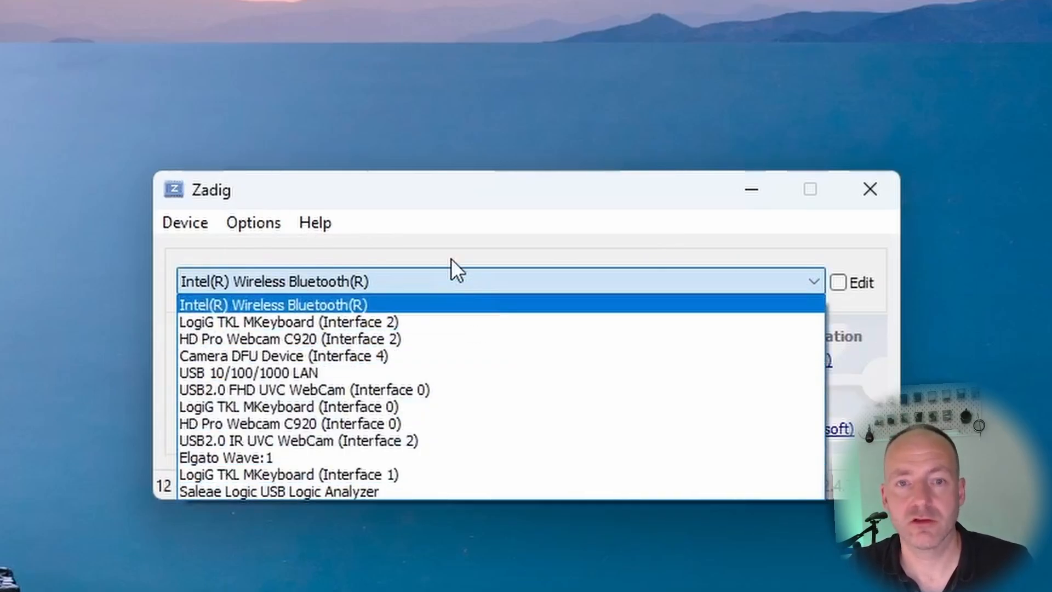
{"action": "left_click", "coordinate": [278, 491]}
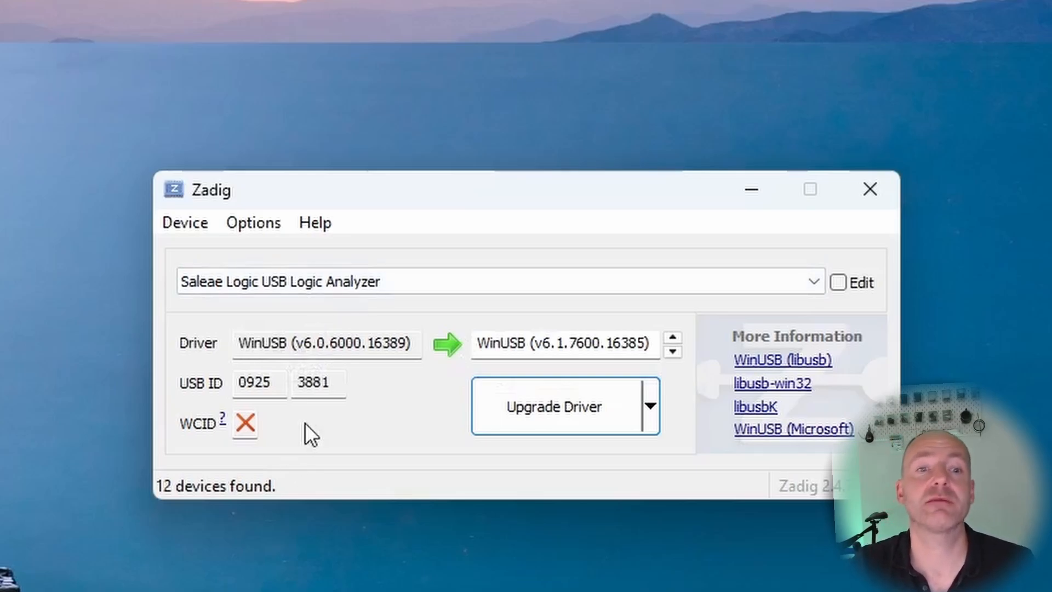
{"action": "mouse_move", "coordinate": [353, 335]}
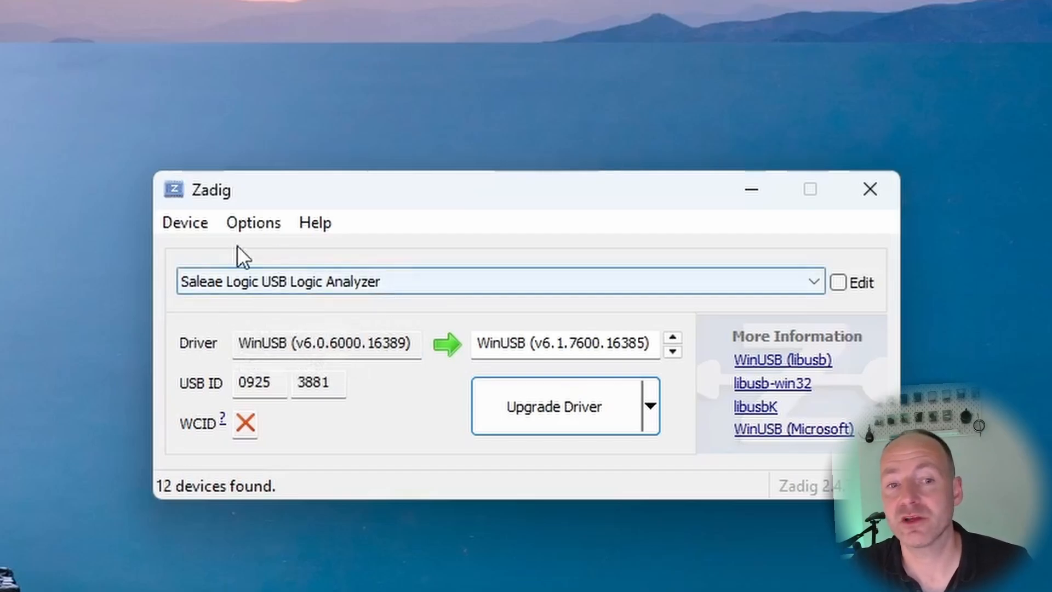
{"action": "mouse_move", "coordinate": [282, 321]}
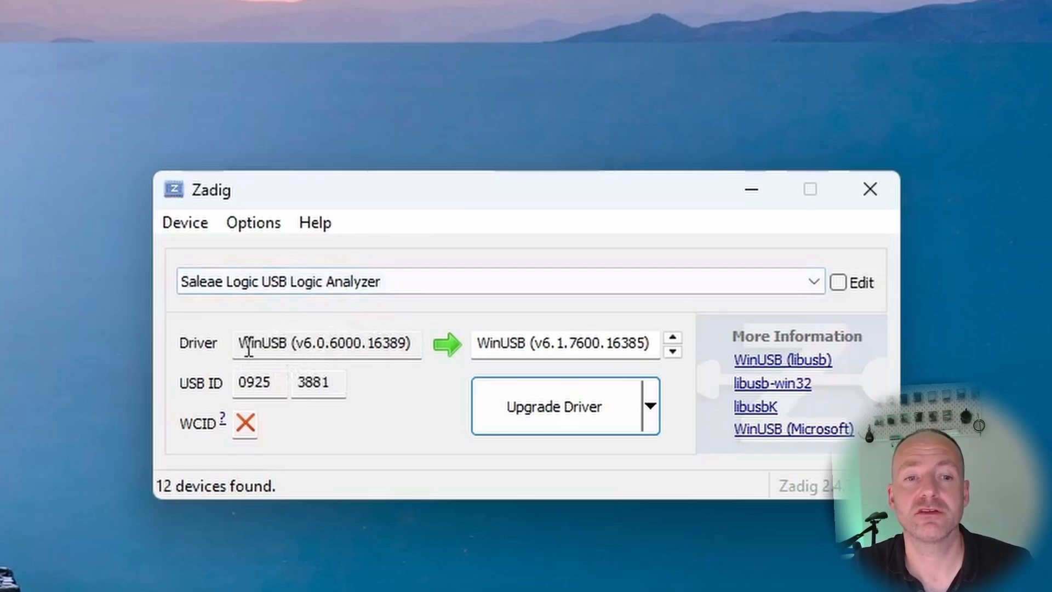
{"action": "left_click", "coordinate": [813, 281]}
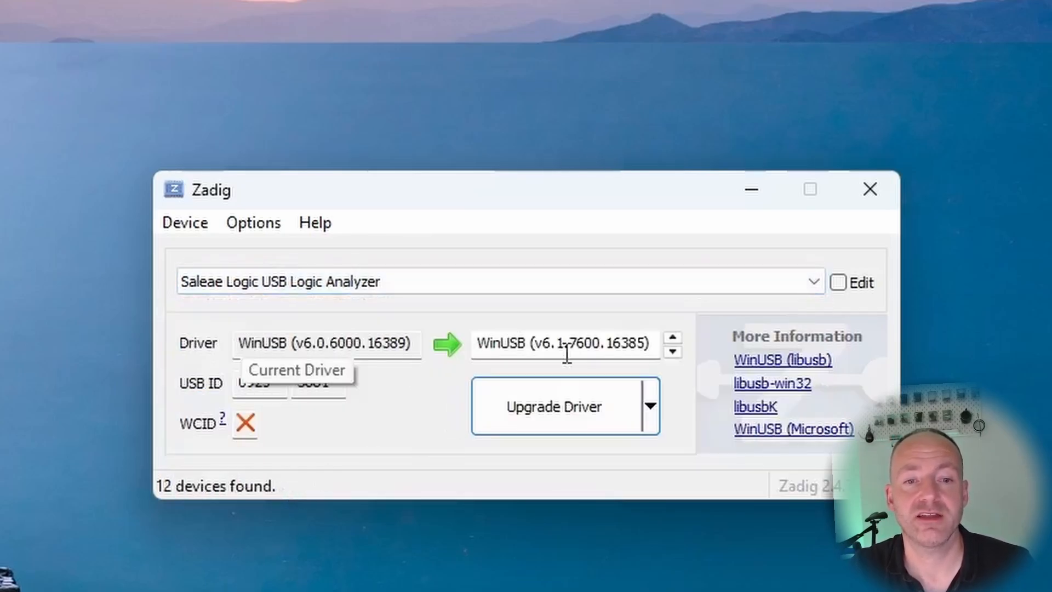
{"action": "mouse_move", "coordinate": [567, 349]}
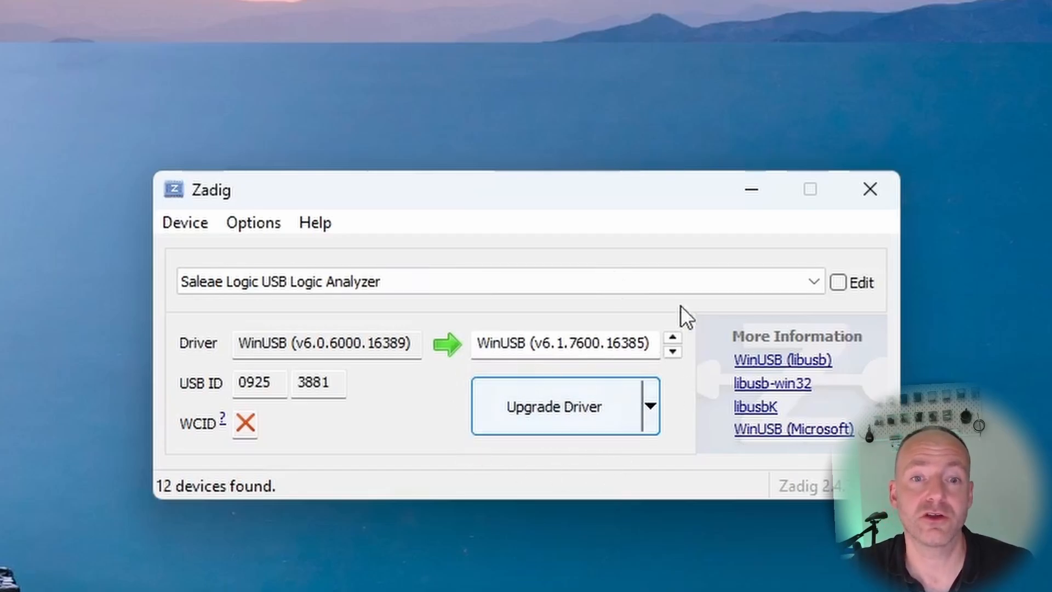
{"action": "left_click", "coordinate": [870, 189]}
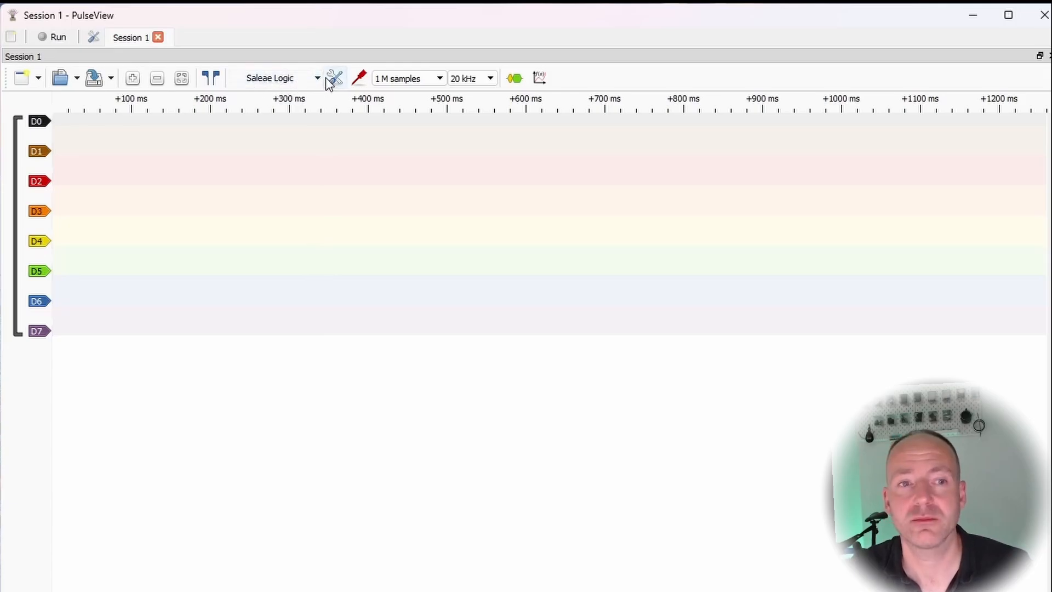
Step: Scan for the Saleae Logic using the generic fx2lafw driver and connect to it
{"action": "left_click", "coordinate": [334, 78]}
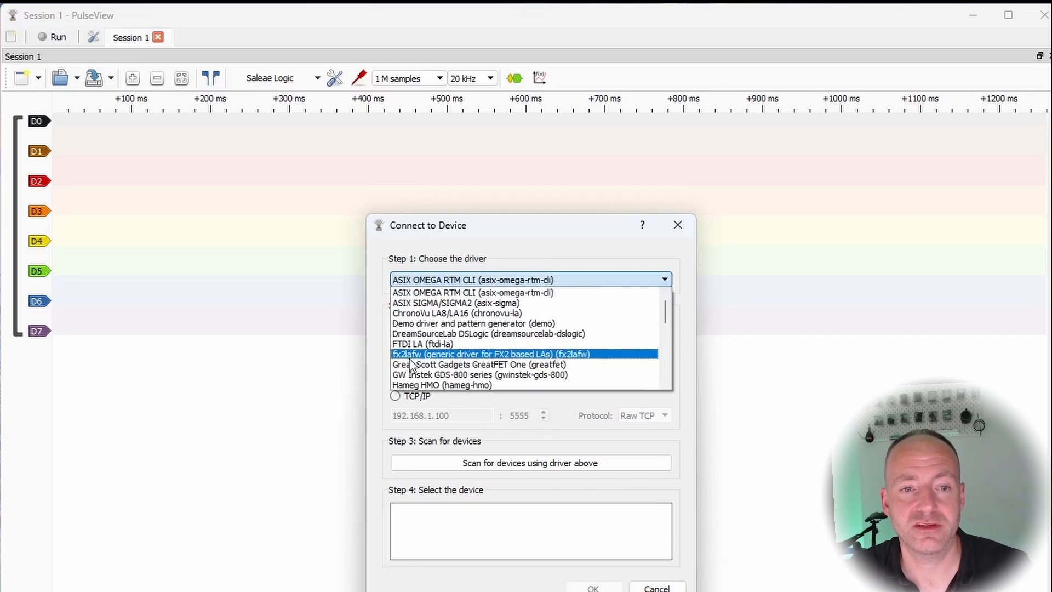
{"action": "left_click", "coordinate": [473, 354]}
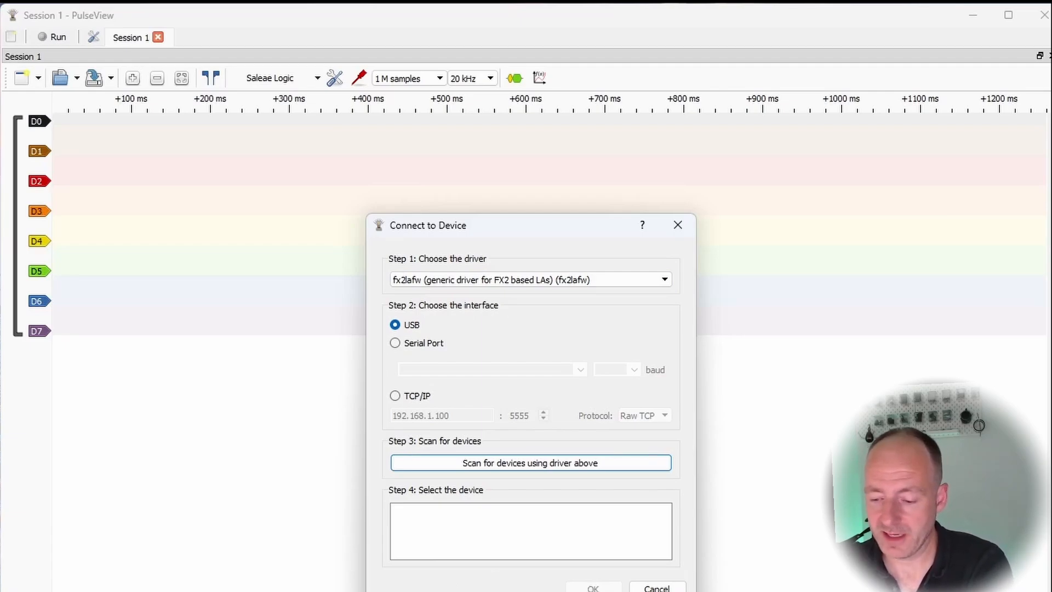
{"action": "left_click", "coordinate": [530, 463]}
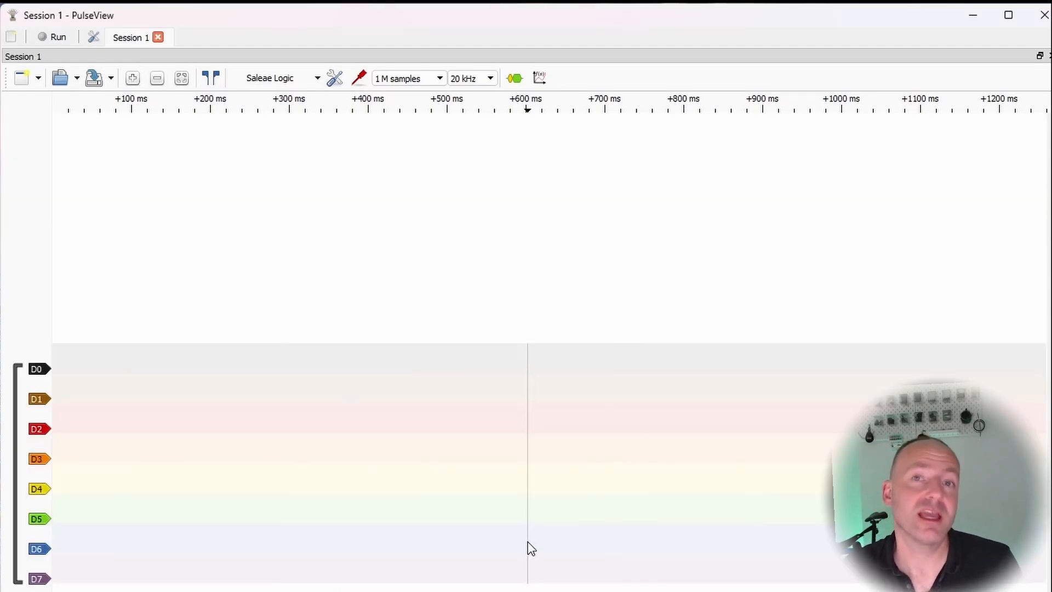
{"action": "mouse_move", "coordinate": [532, 529]}
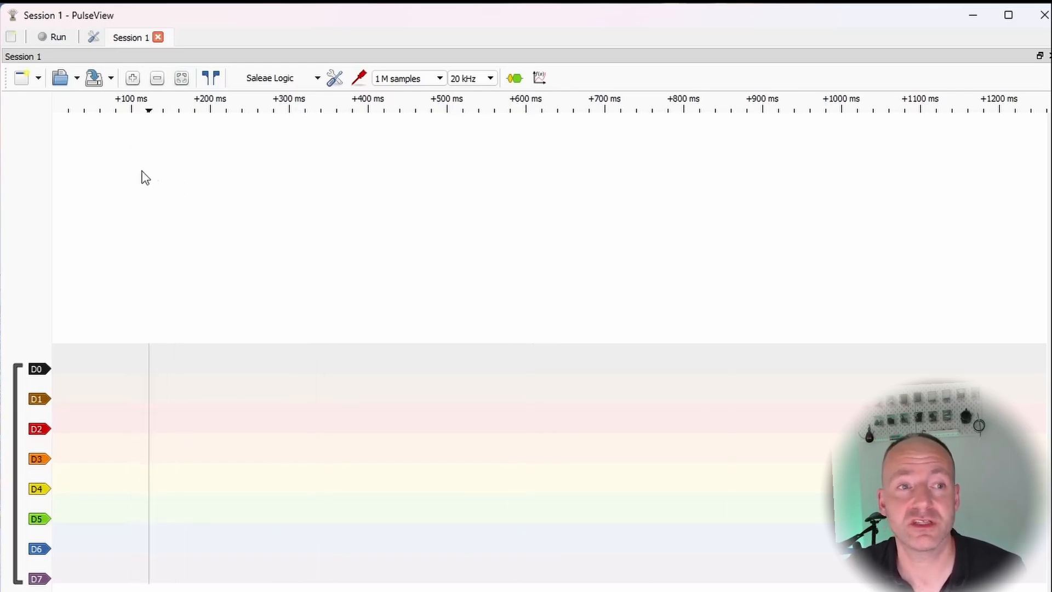
Step: Run a 20 kHz capture on the Saleae analyzer and zoom to fit it
{"action": "left_click", "coordinate": [53, 37]}
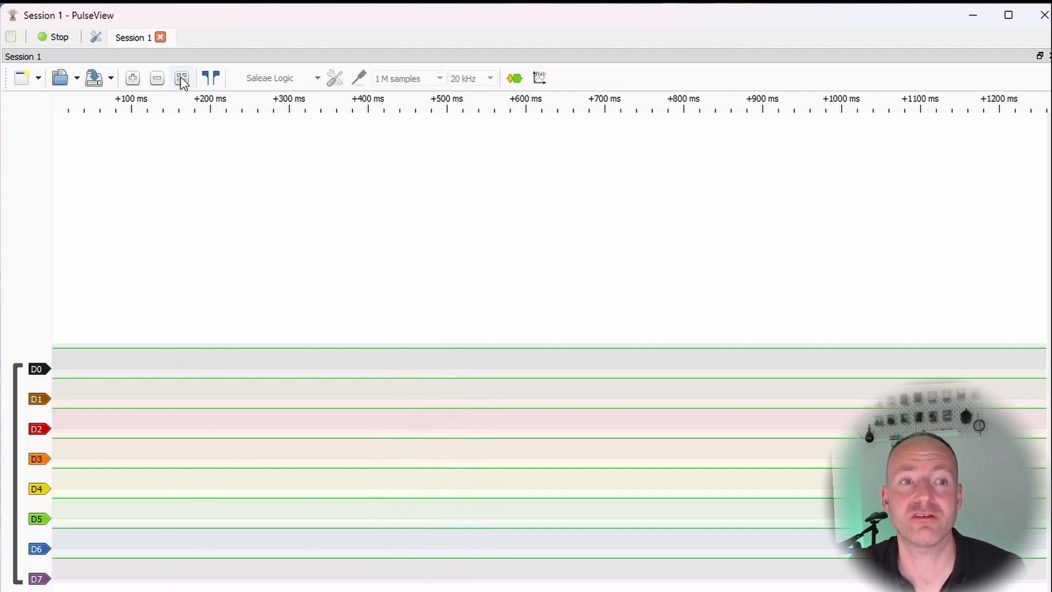
{"action": "left_click", "coordinate": [182, 77]}
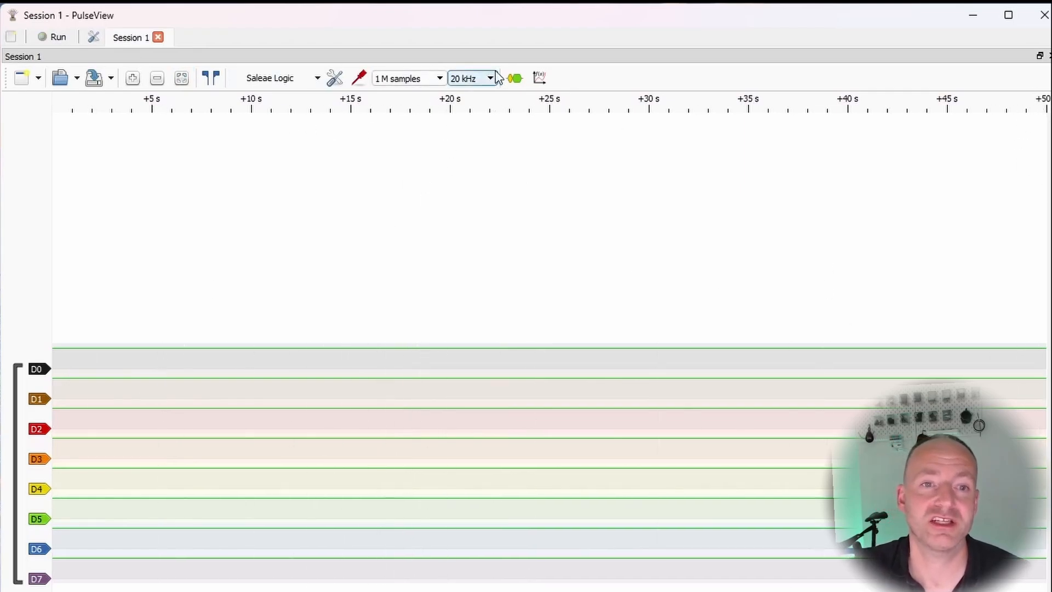
Step: Change the sample rate from 20 kHz to 2 MHz, keeping 1 M samples
{"action": "left_click", "coordinate": [470, 78]}
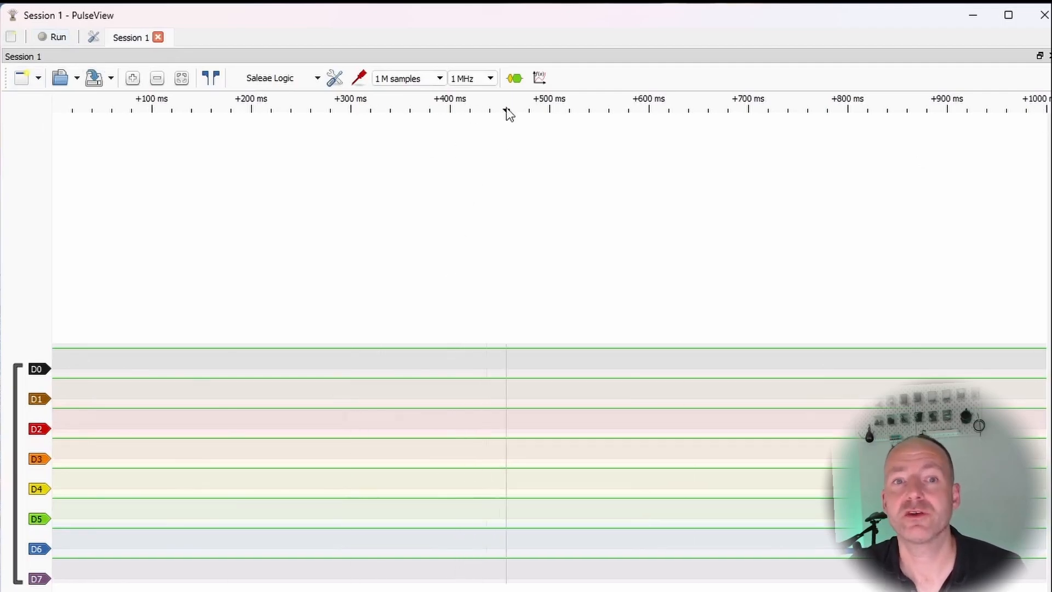
{"action": "left_click", "coordinate": [490, 78]}
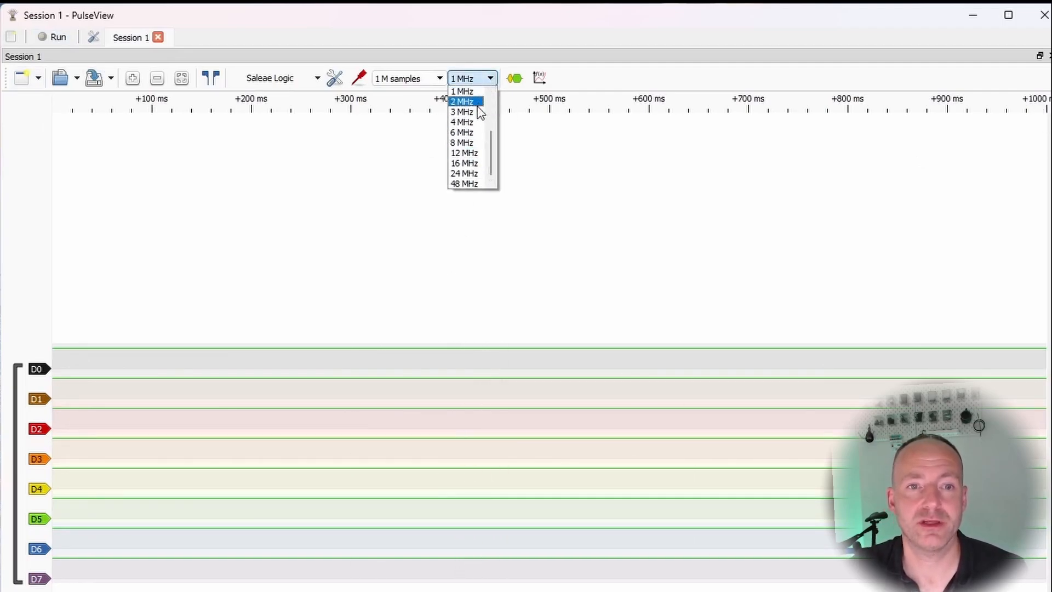
{"action": "left_click", "coordinate": [462, 101]}
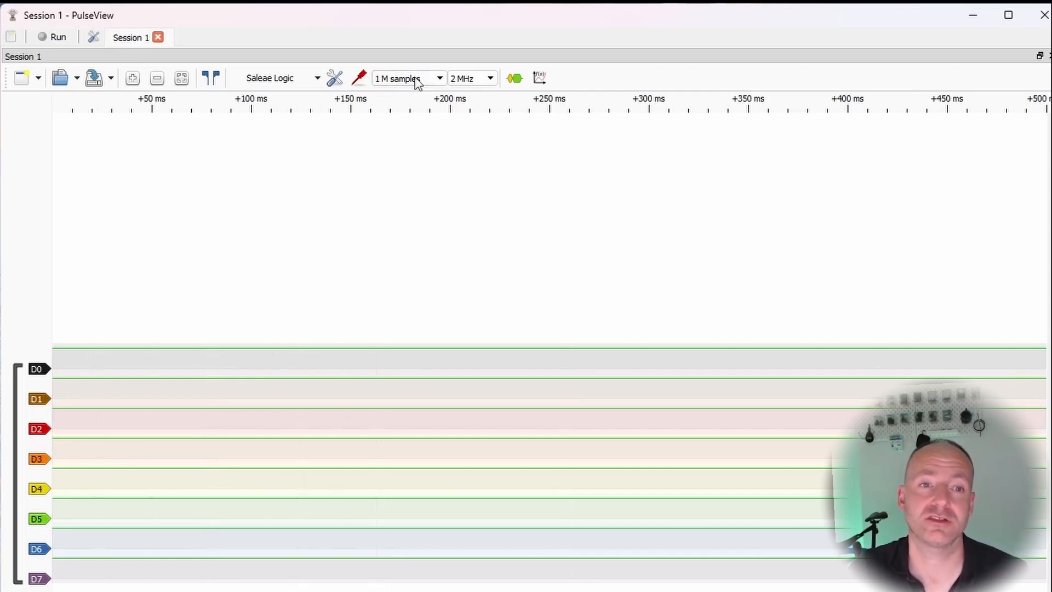
Step: Set the sample count to 20 M samples and select a higher sample rate
{"action": "left_click", "coordinate": [408, 78]}
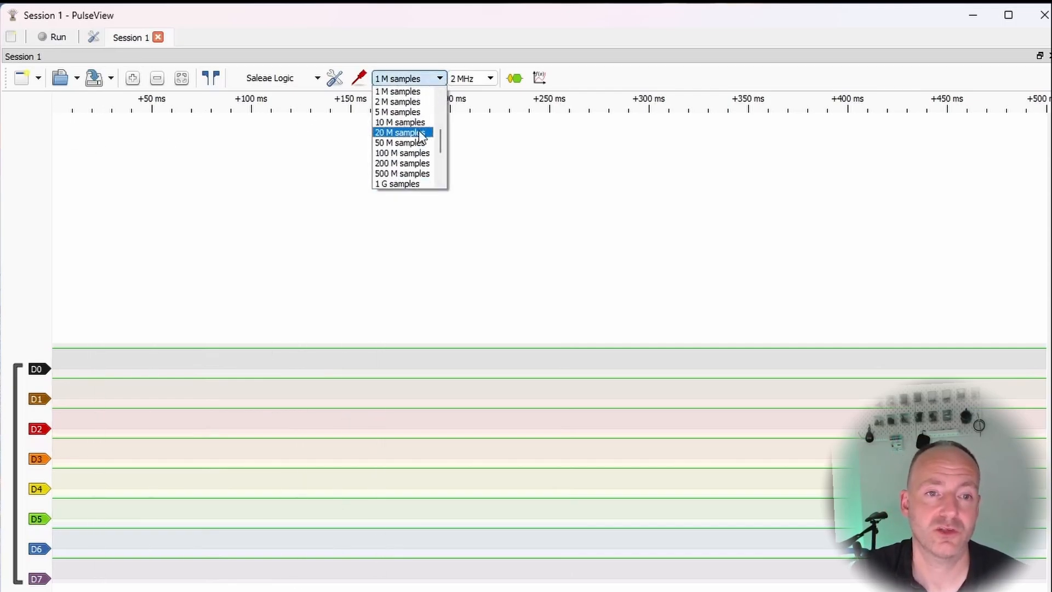
{"action": "left_click", "coordinate": [490, 78]}
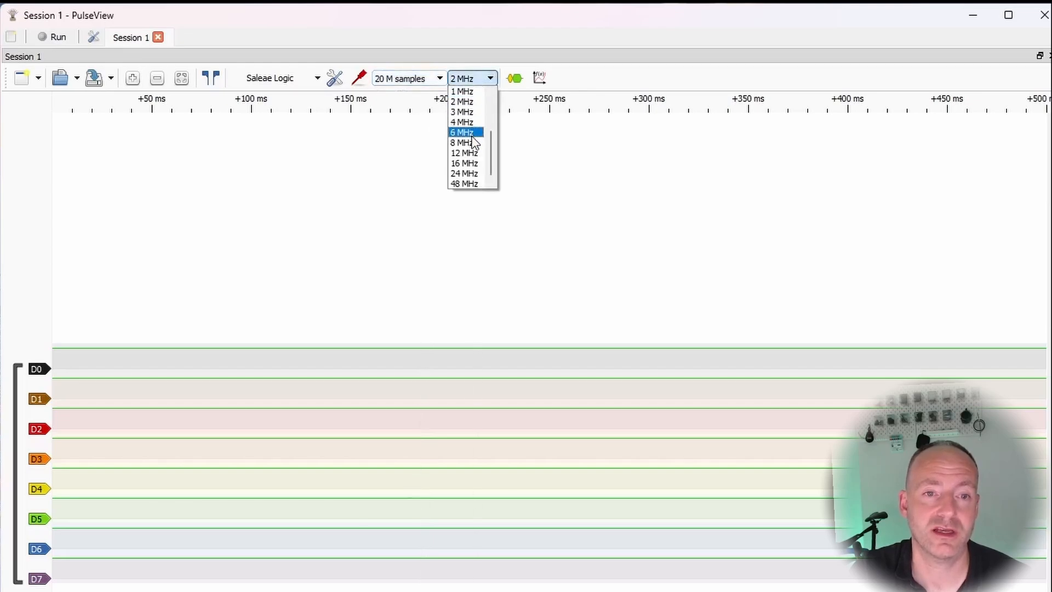
{"action": "left_click", "coordinate": [464, 173]}
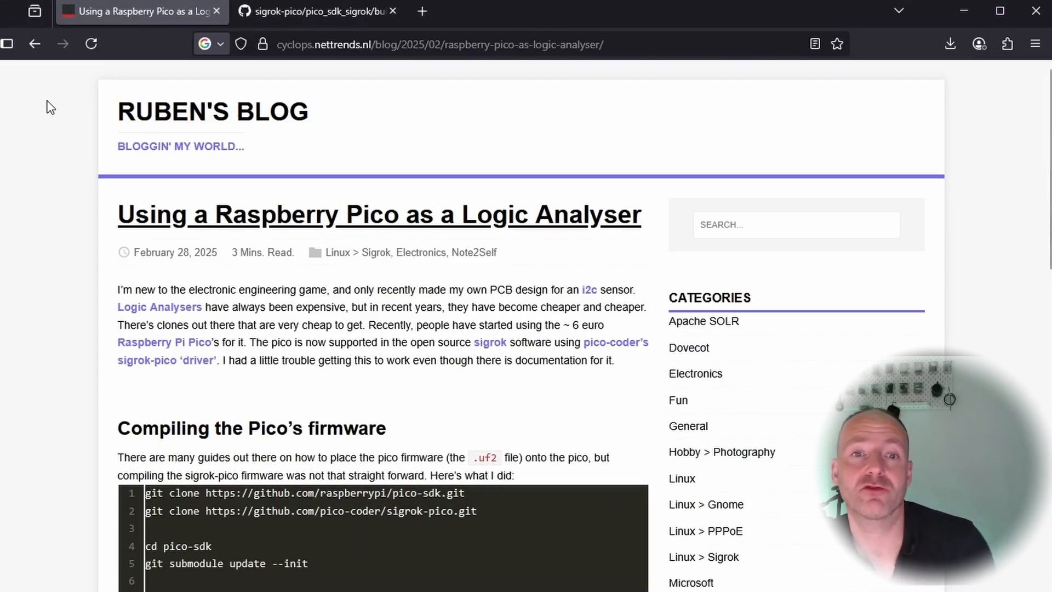
{"action": "scroll", "scroll_direction": "down", "scroll_amount": 3}
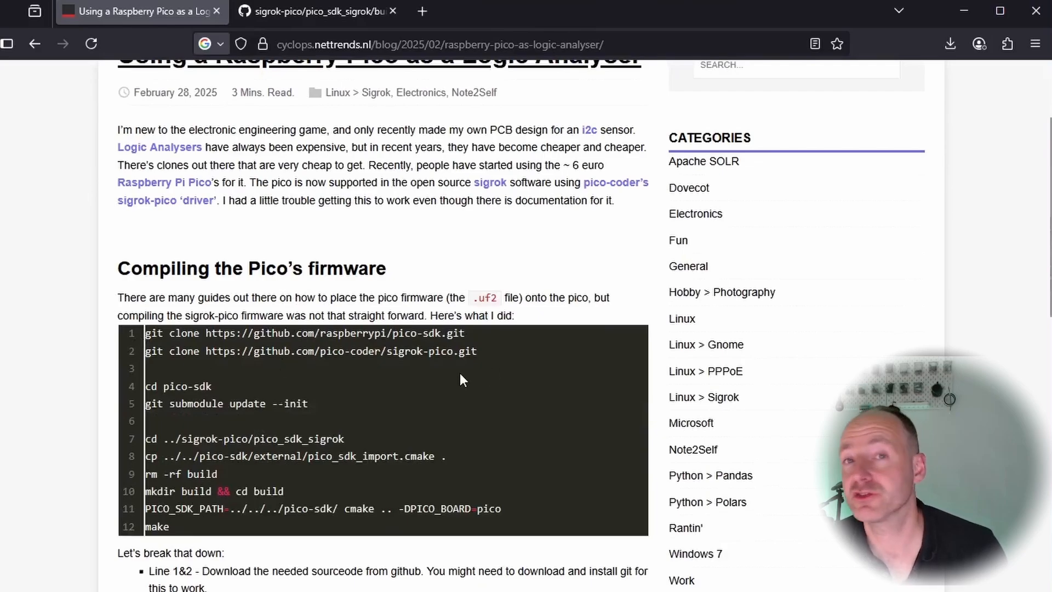
{"action": "scroll", "scroll_direction": "down", "scroll_amount": 3}
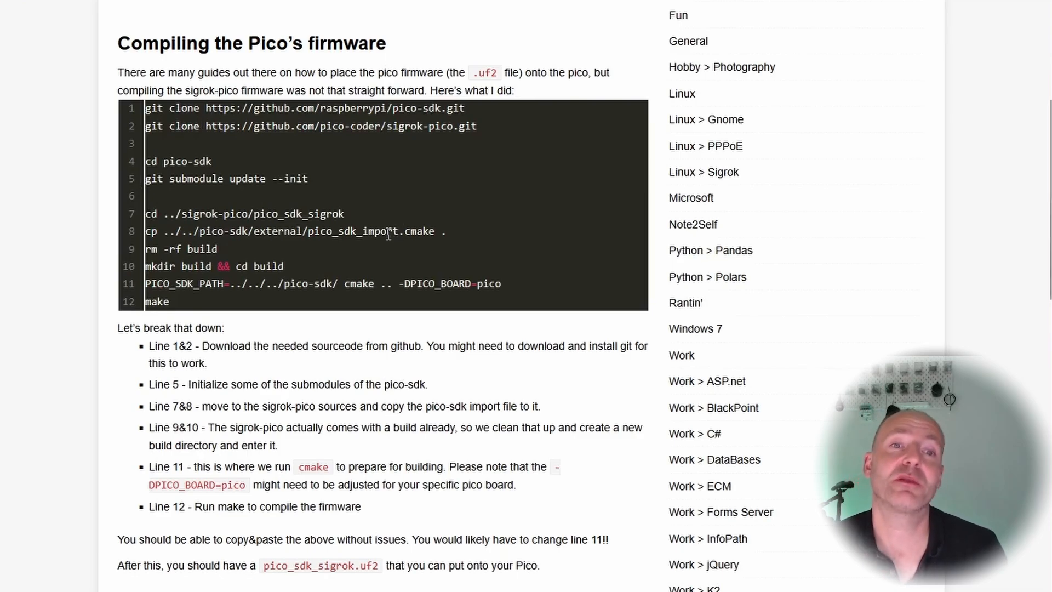
{"action": "mouse_move", "coordinate": [382, 572]}
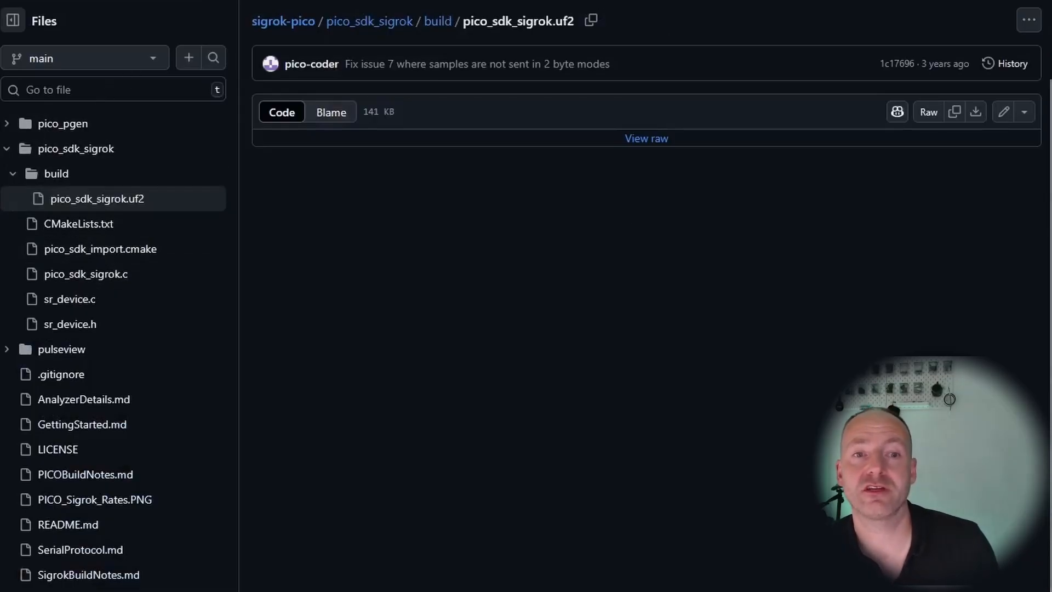
{"action": "mouse_move", "coordinate": [430, 200]}
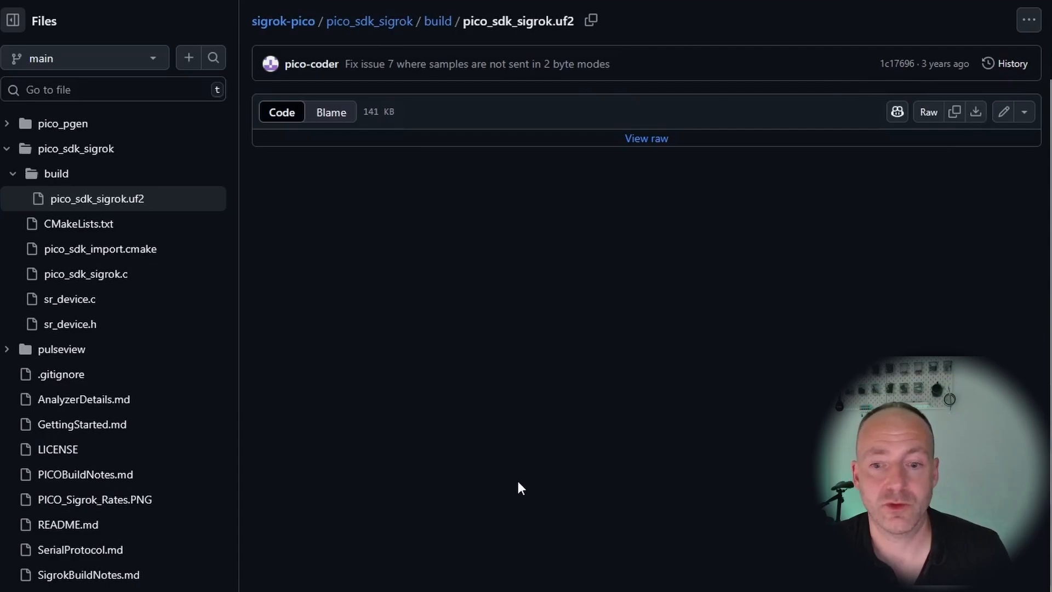
{"action": "mouse_move", "coordinate": [541, 445]}
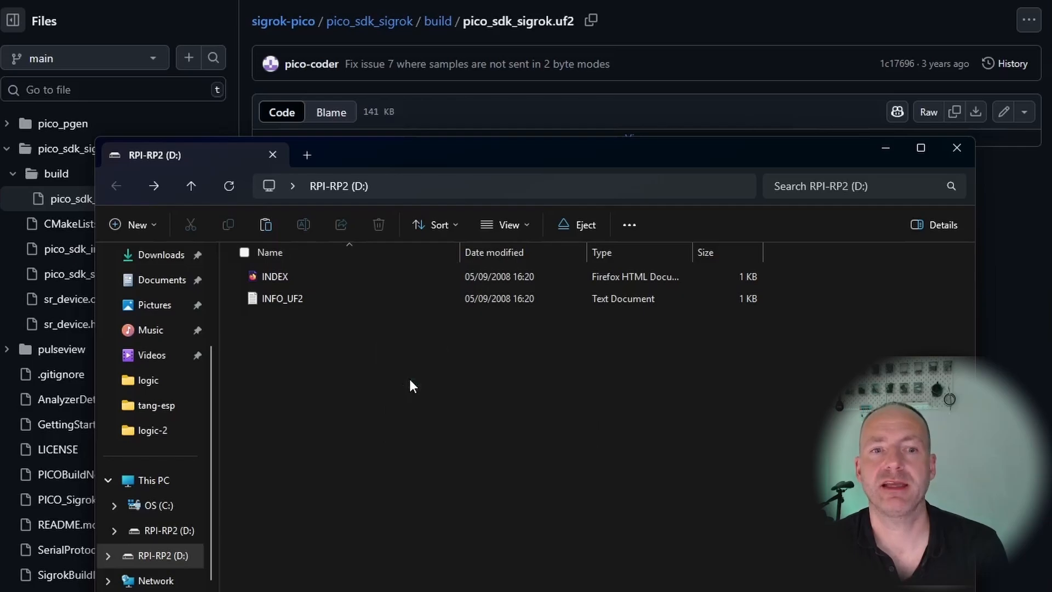
Step: Close the RPI-RP2 drive window so Zadig is visible
{"action": "left_click", "coordinate": [957, 147]}
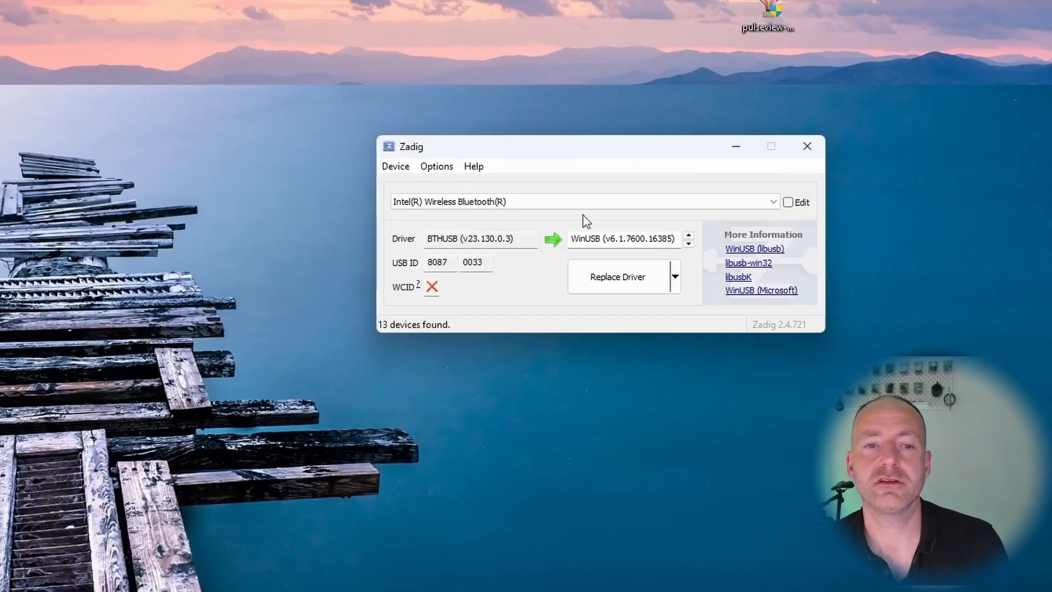
Step: Check drivers for the Pico's Reset (Interface 2) and Board CDC (Interface 0), then close Zadig
{"action": "left_click", "coordinate": [772, 202]}
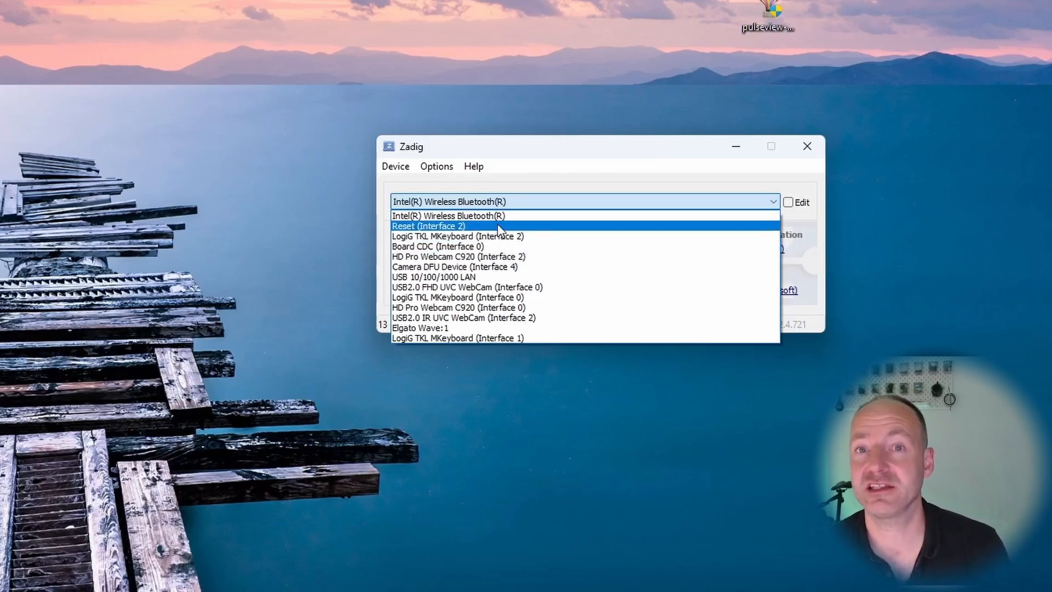
{"action": "left_click", "coordinate": [429, 226]}
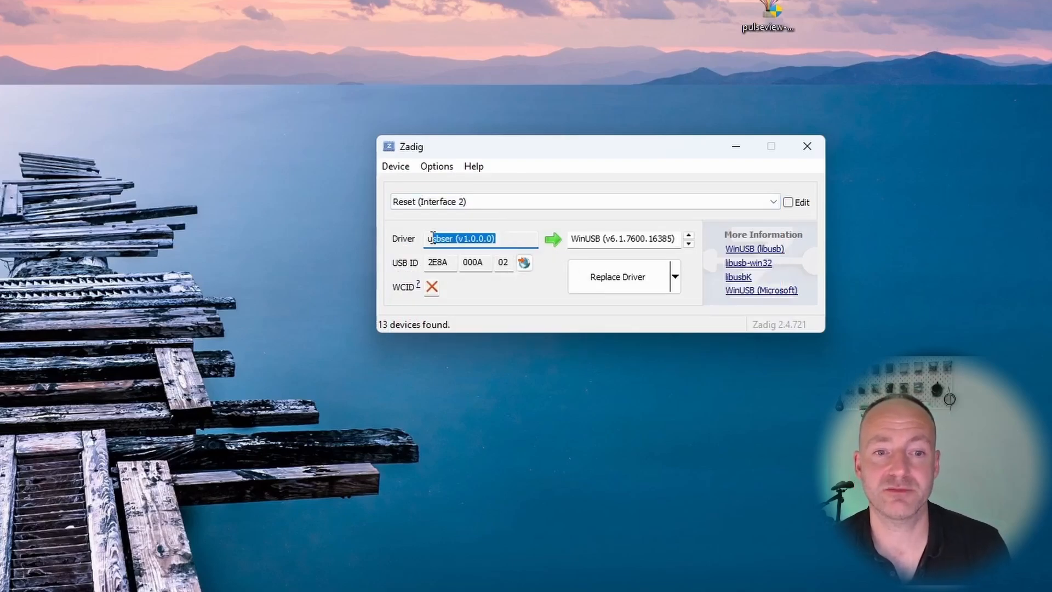
{"action": "left_click", "coordinate": [689, 245]}
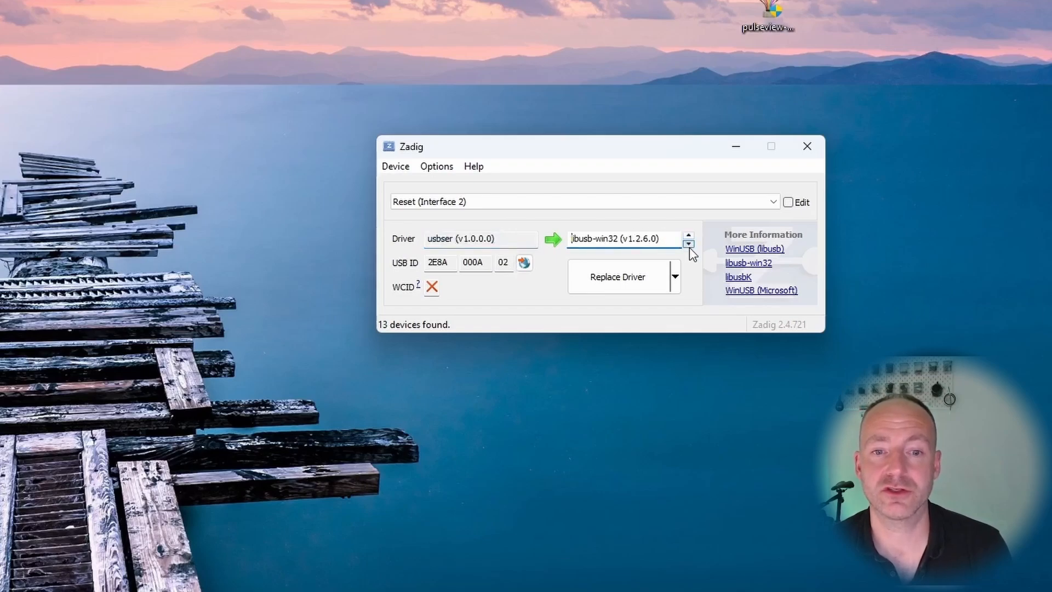
{"action": "left_click", "coordinate": [689, 245]}
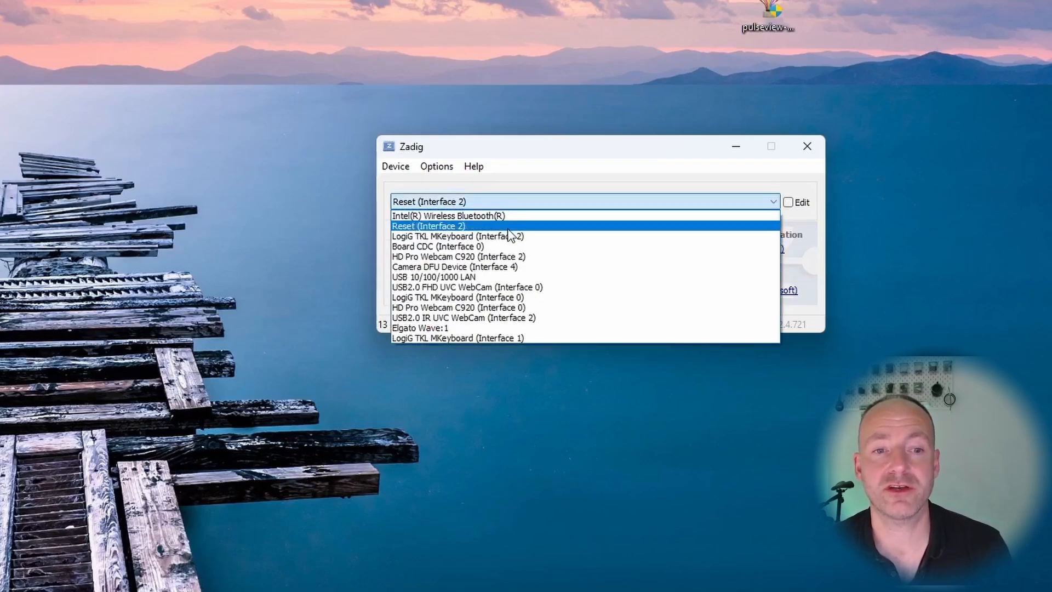
{"action": "left_click", "coordinate": [438, 246]}
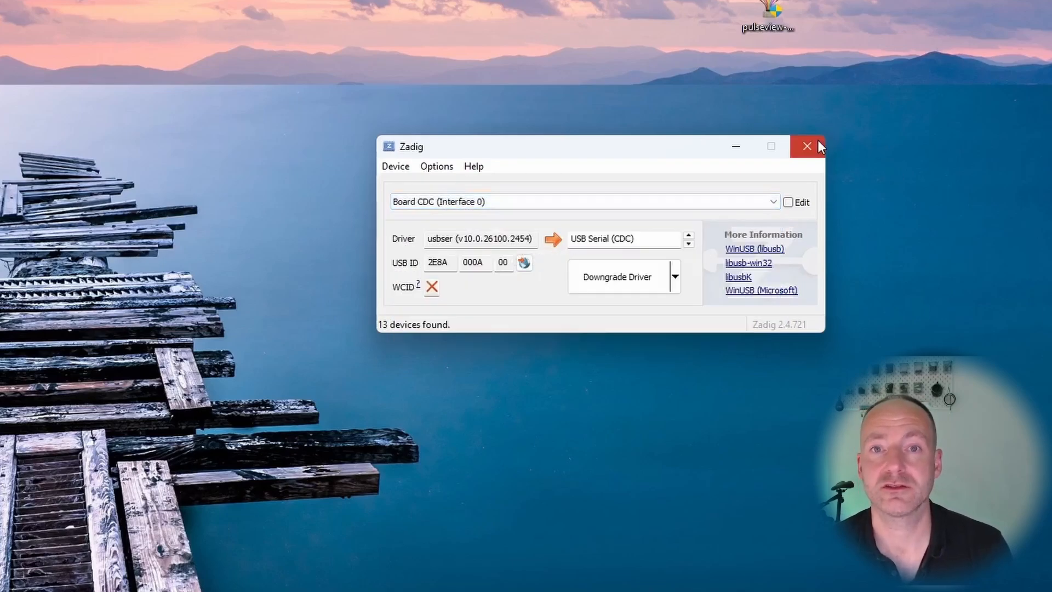
{"action": "left_click", "coordinate": [807, 147]}
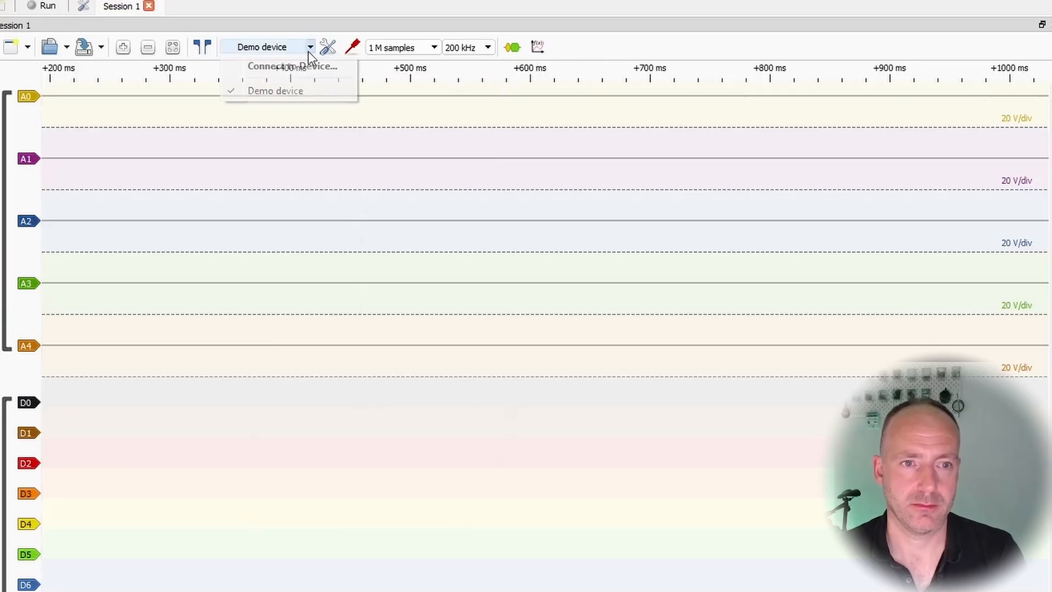
Step: Connect with the RaspberryPI PICO driver over serial port COM10, selecting the 24-channel Pico
{"action": "left_click", "coordinate": [292, 65]}
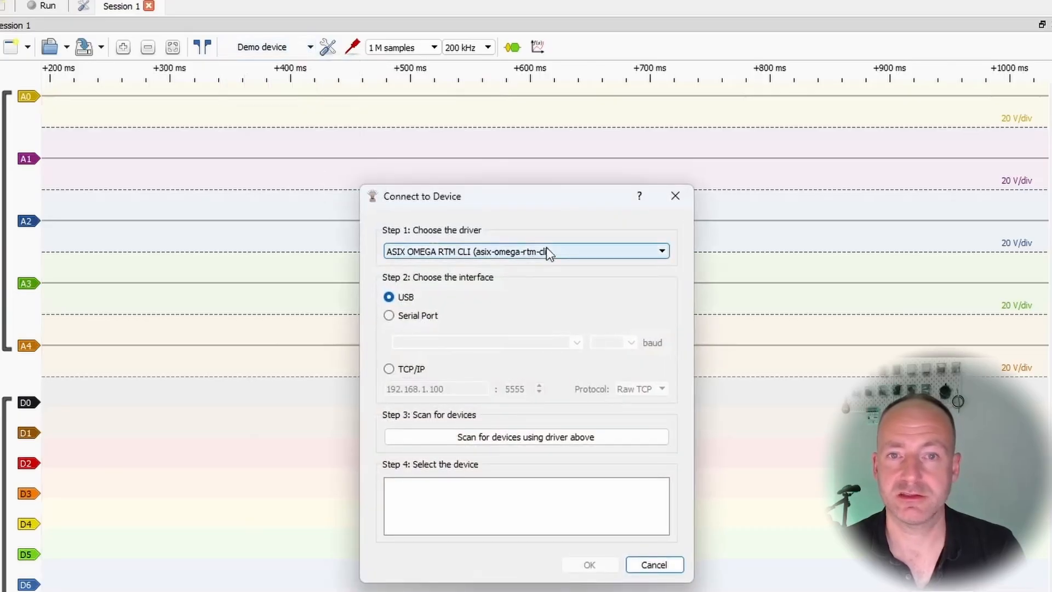
{"action": "left_click", "coordinate": [526, 251]}
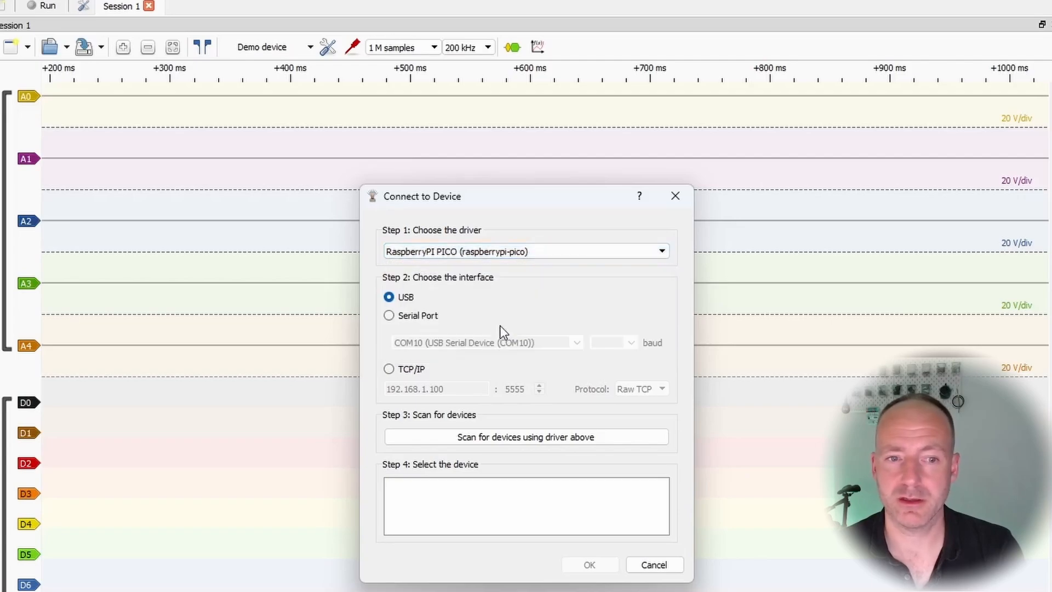
{"action": "left_click", "coordinate": [389, 315]}
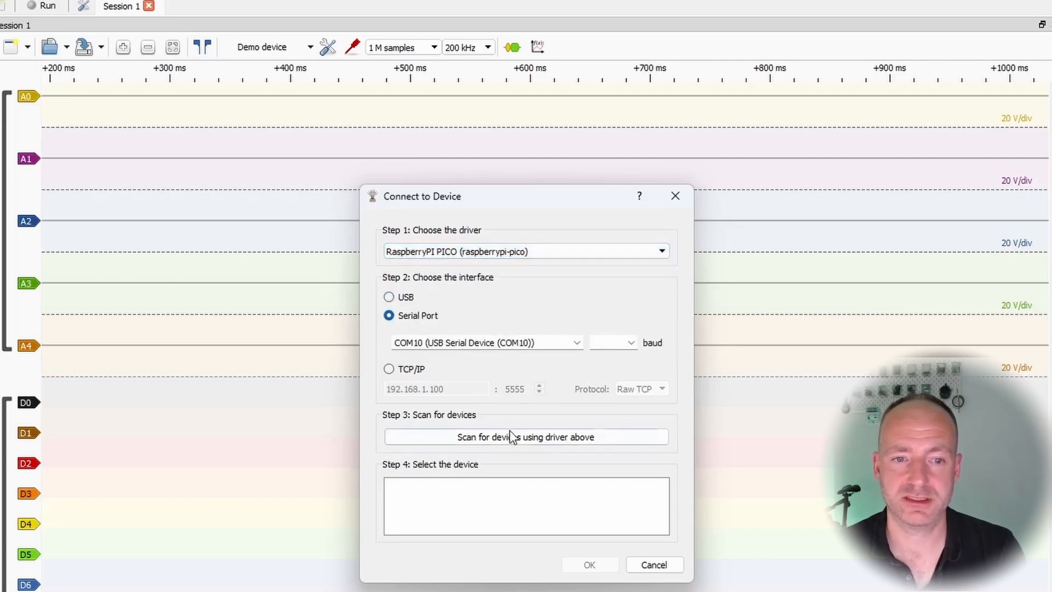
{"action": "left_click", "coordinate": [525, 437]}
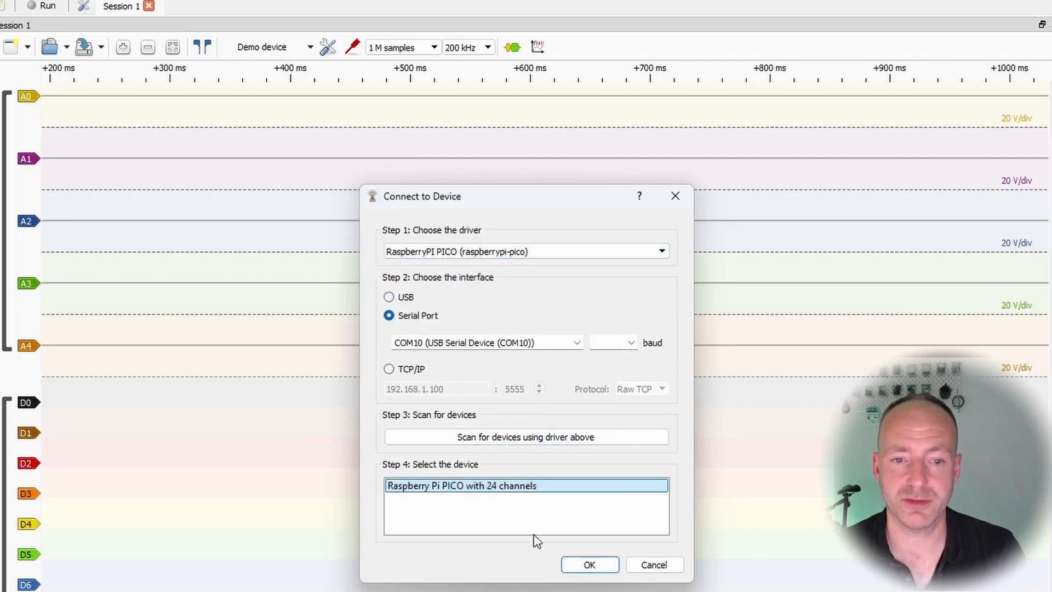
{"action": "left_click", "coordinate": [588, 564]}
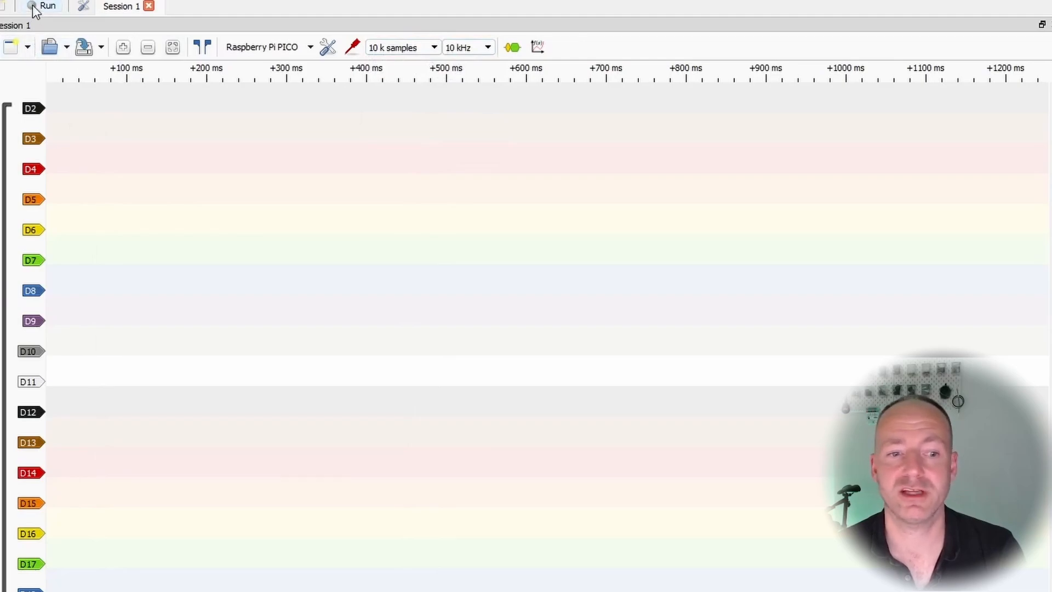
Step: Capture 10 k samples at 10 kHz from the Pico and scroll to the D2 square wave
{"action": "left_click", "coordinate": [47, 6]}
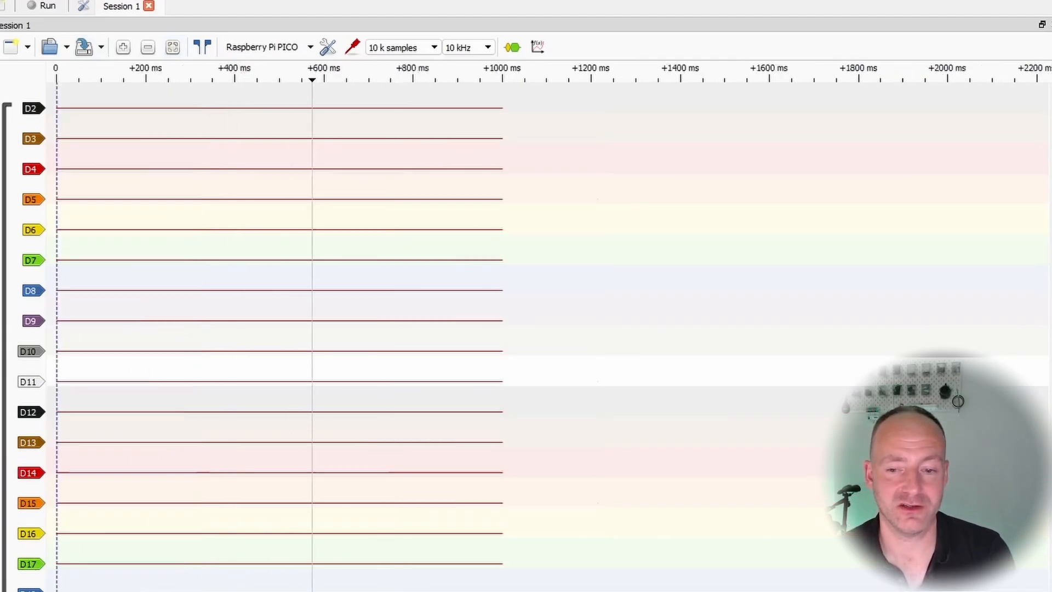
{"action": "scroll", "scroll_direction": "down", "scroll_amount": 3}
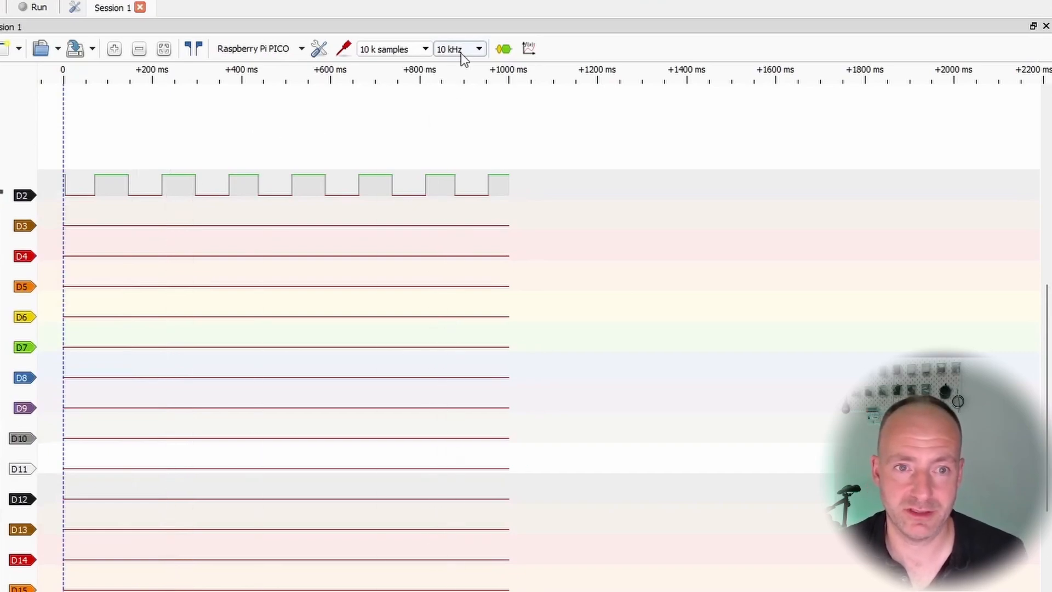
Step: Capture 1 M samples at 40 MHz and zoom in on the D2 clock pulses
{"action": "left_click", "coordinate": [460, 49]}
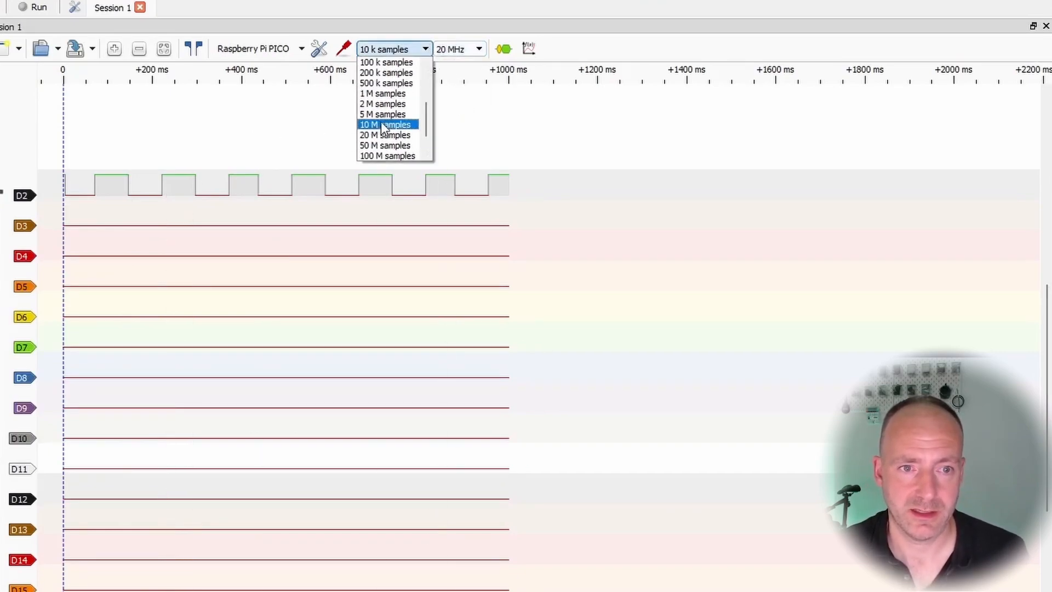
{"action": "left_click", "coordinate": [382, 93]}
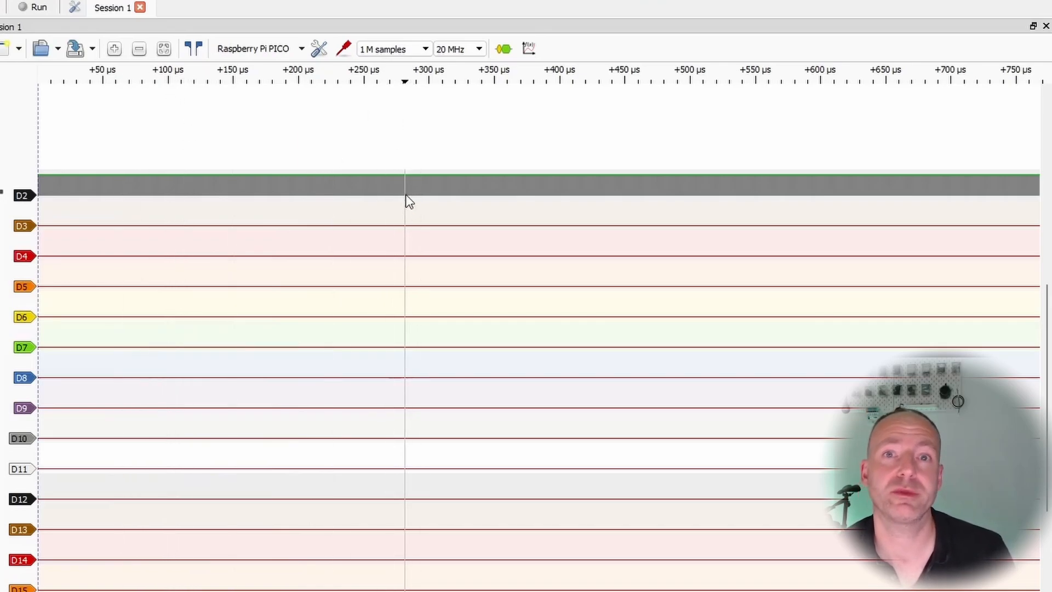
{"action": "left_click", "coordinate": [114, 49]}
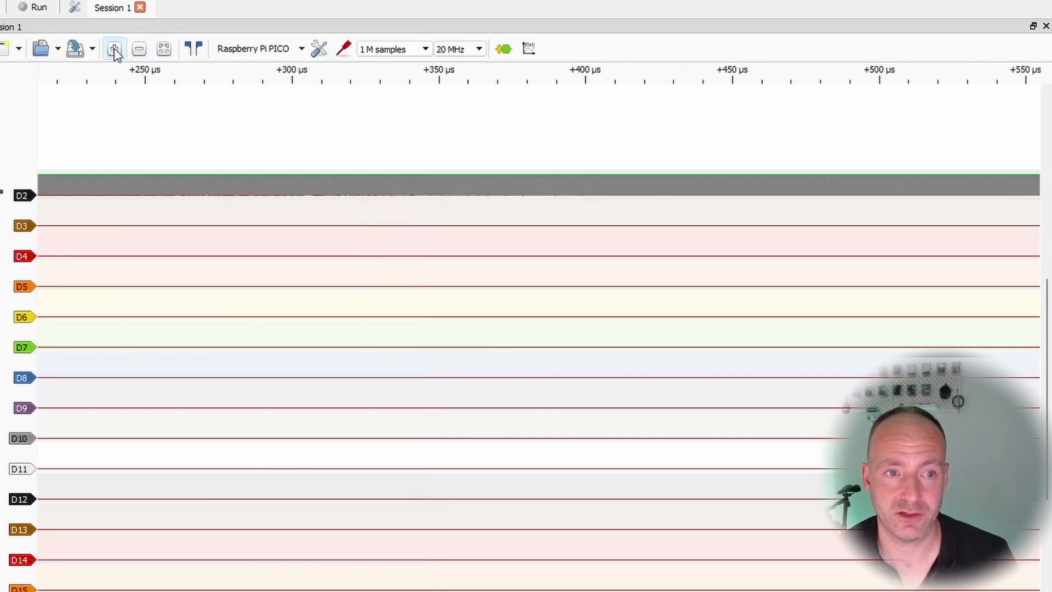
{"action": "left_click", "coordinate": [114, 49]}
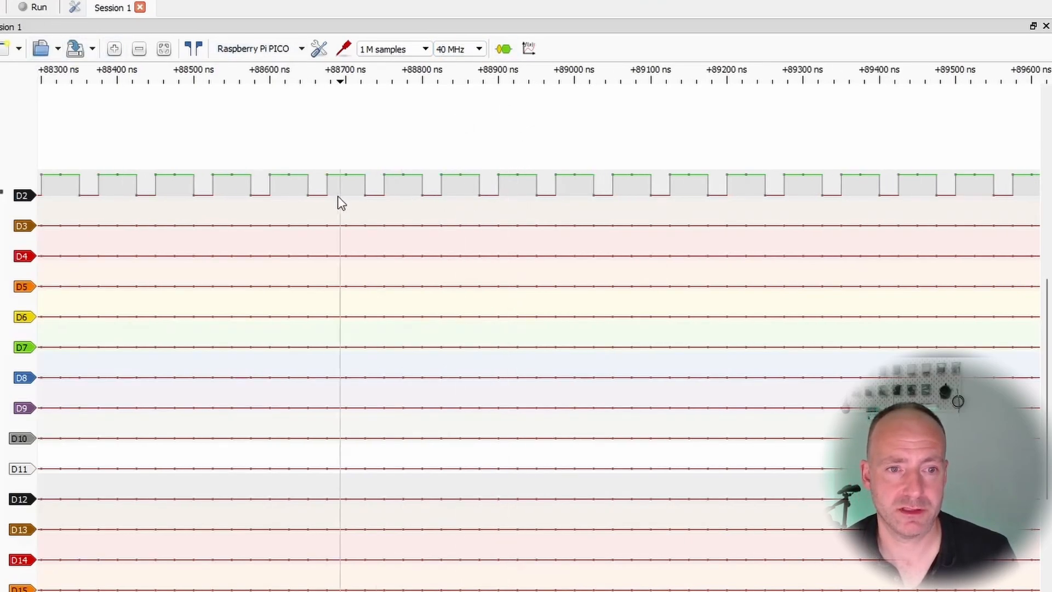
Step: Capture at 80 MHz, measure D2 at about 7.94 MHz with cursors, then select Saleae Logic
{"action": "left_click", "coordinate": [458, 48]}
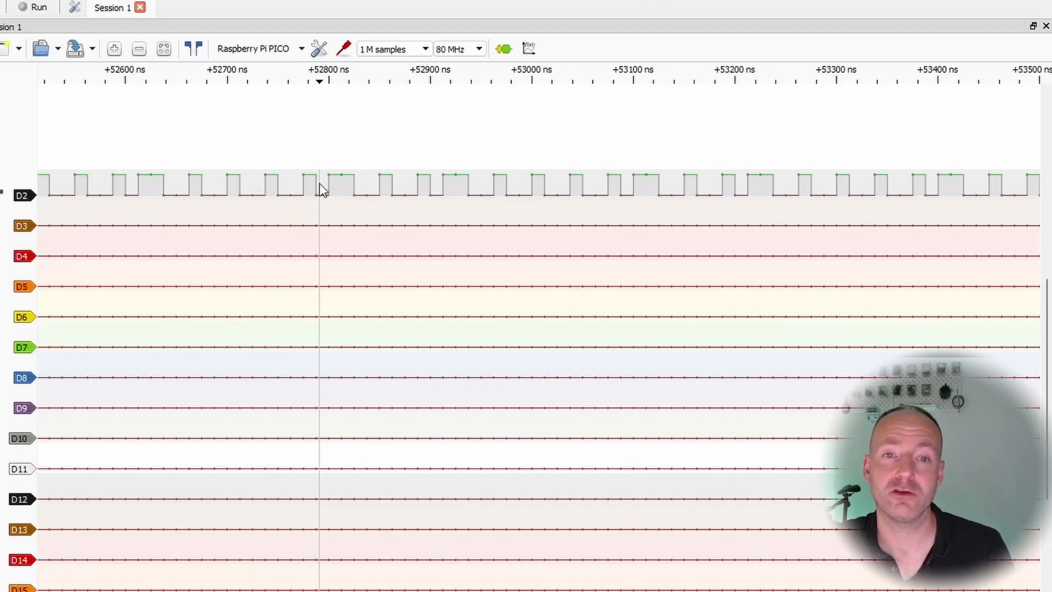
{"action": "left_click", "coordinate": [138, 49]}
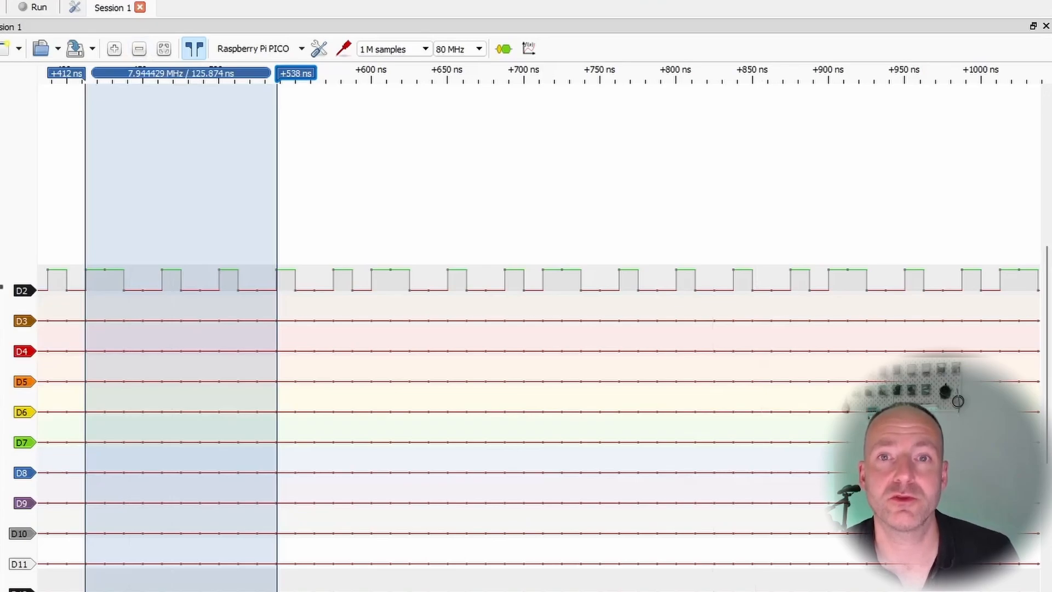
{"action": "left_click", "coordinate": [457, 48]}
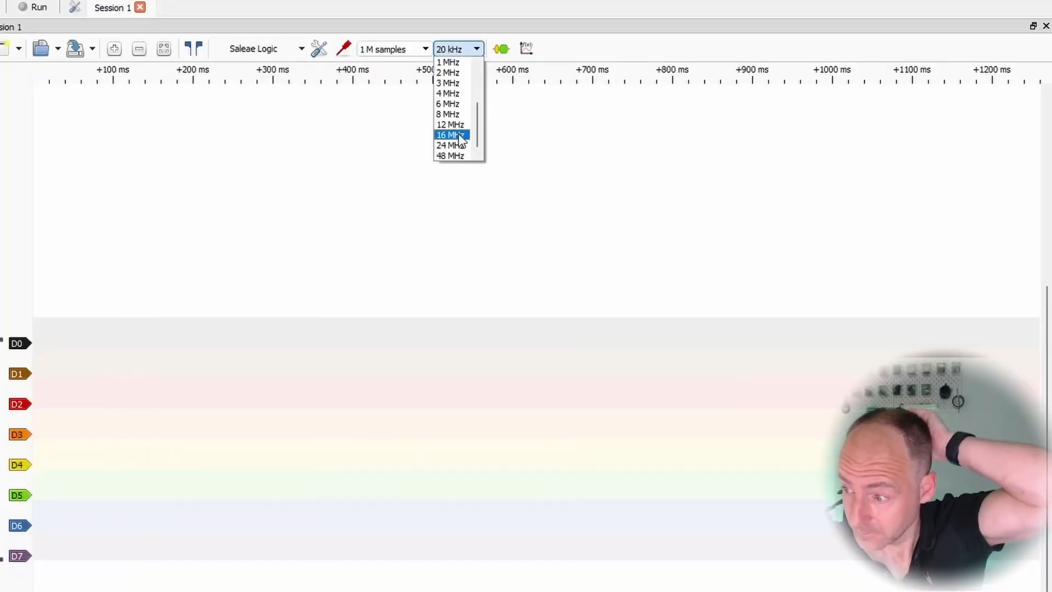
Step: Capture D0 at 16 MHz, zoom out over many cycles, then set 24 MHz
{"action": "left_click", "coordinate": [449, 135]}
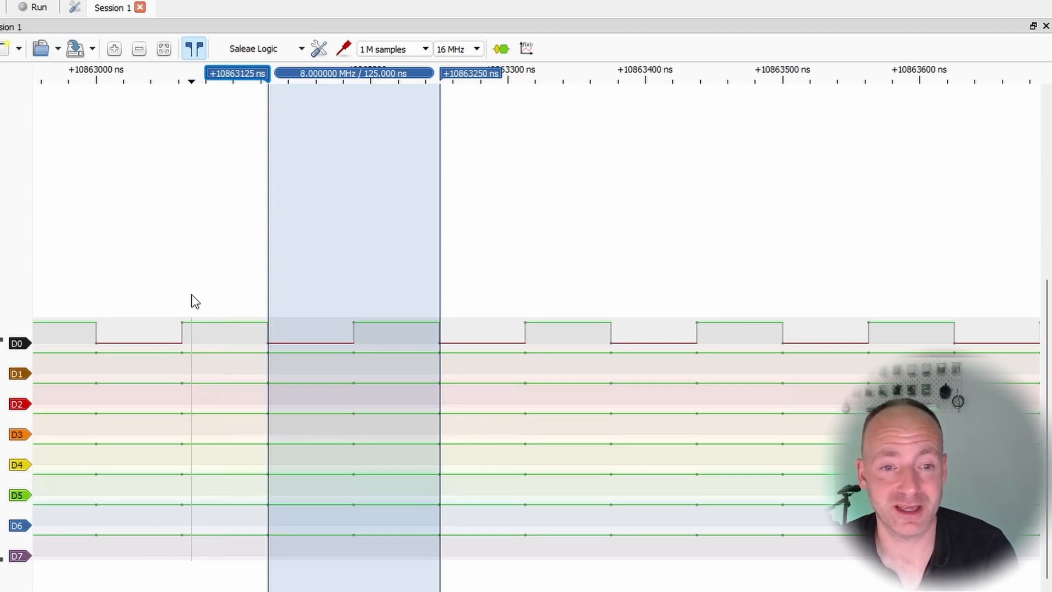
{"action": "mouse_move", "coordinate": [355, 96]}
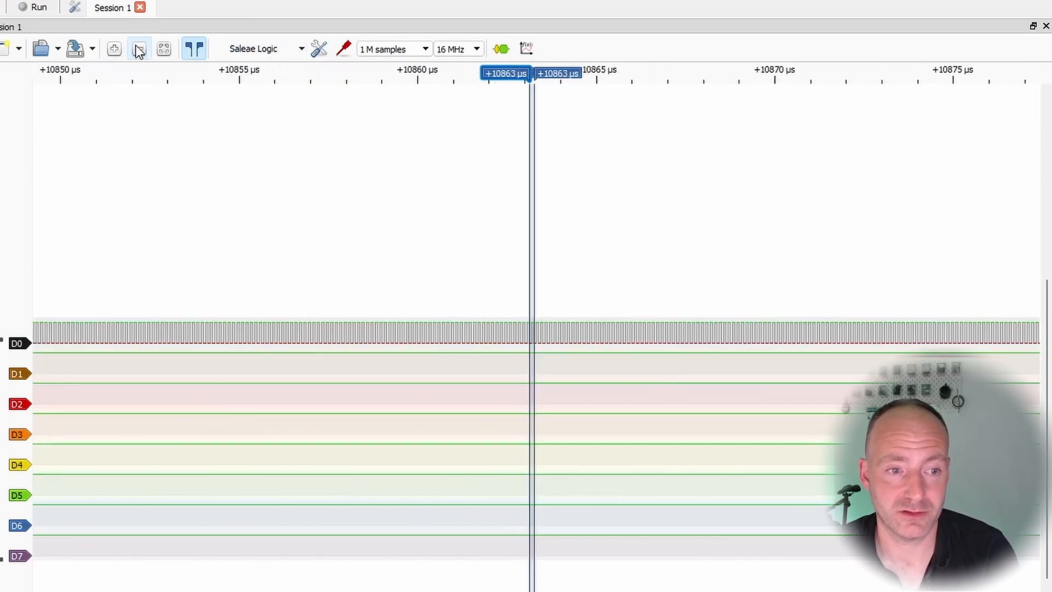
{"action": "left_click", "coordinate": [458, 49]}
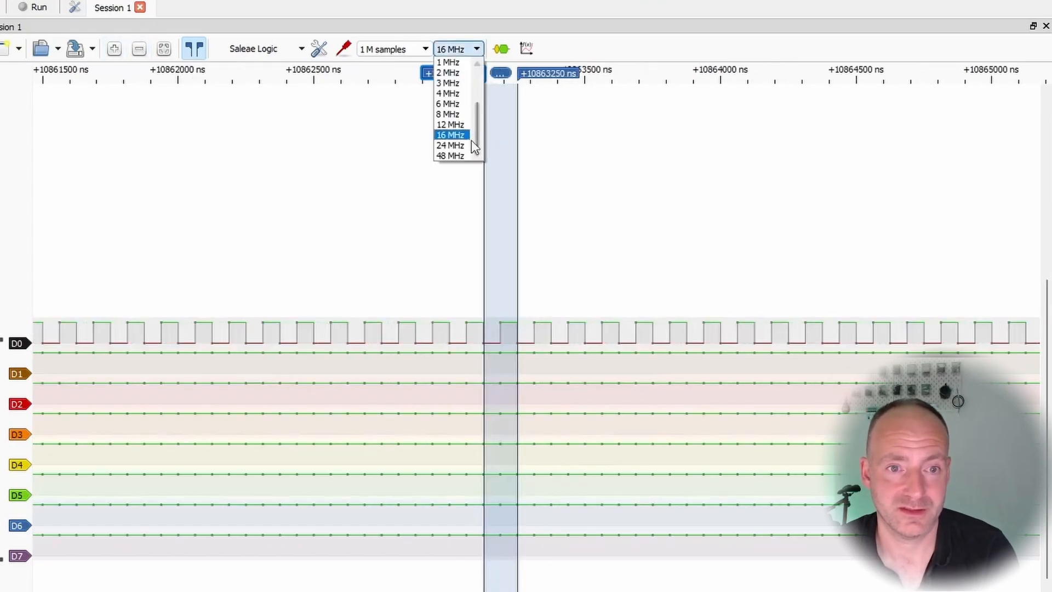
{"action": "left_click", "coordinate": [450, 146]}
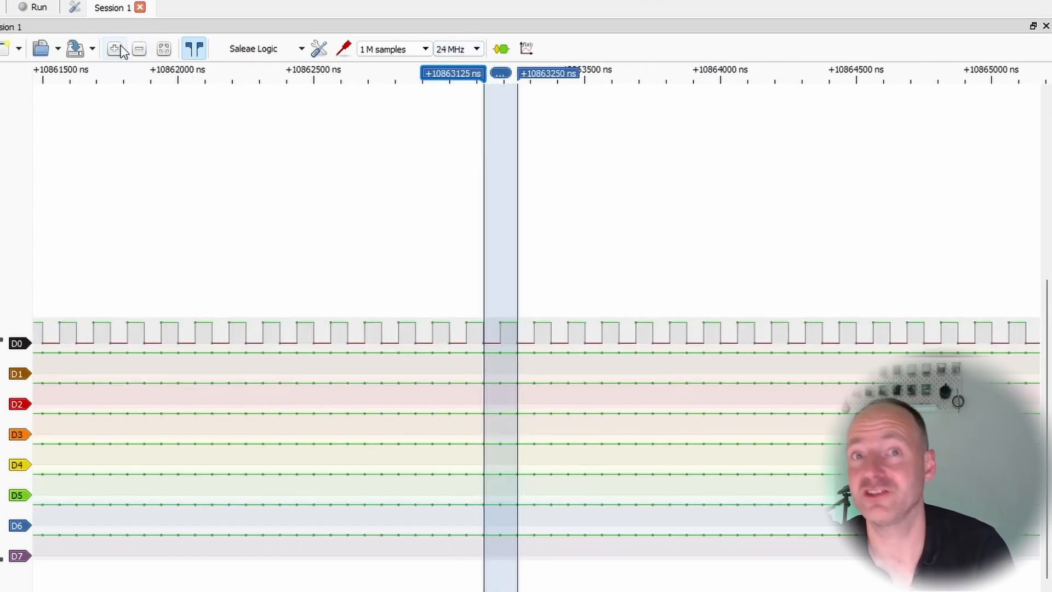